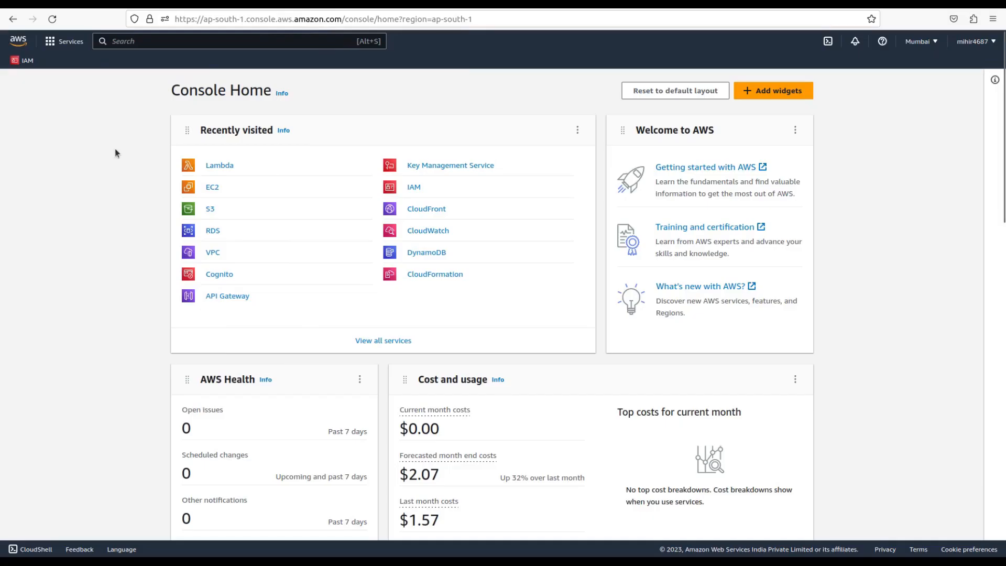
# Step: Search the console for 'lambda' and open the empty Lambda Functions list
pyautogui.click(219, 41)
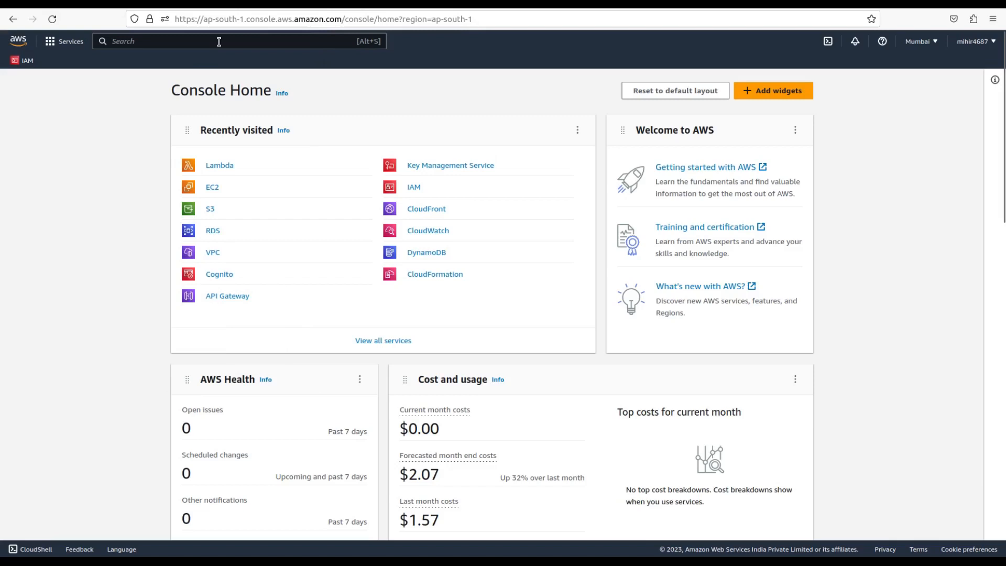
pyautogui.write('lambda')
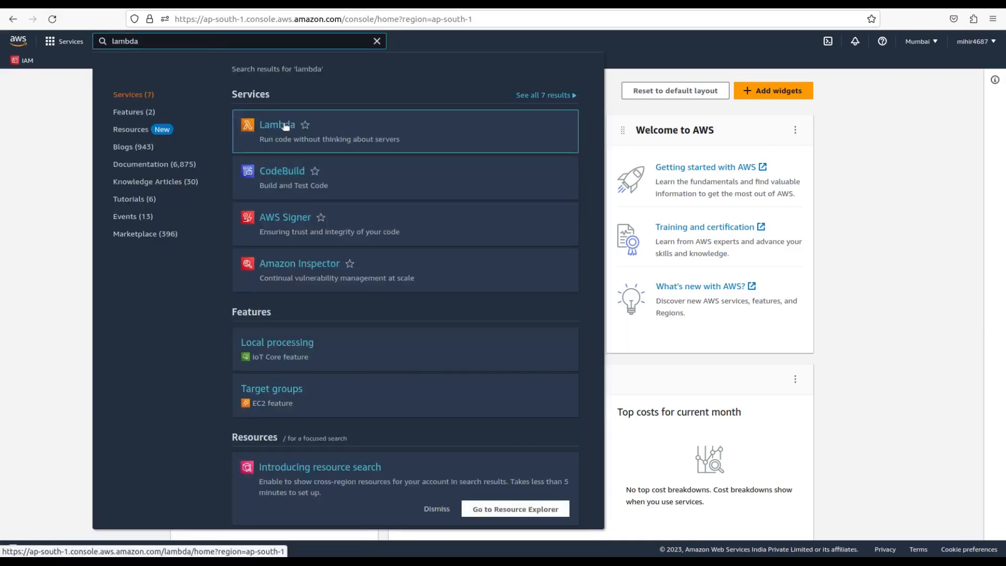
pyautogui.click(277, 124)
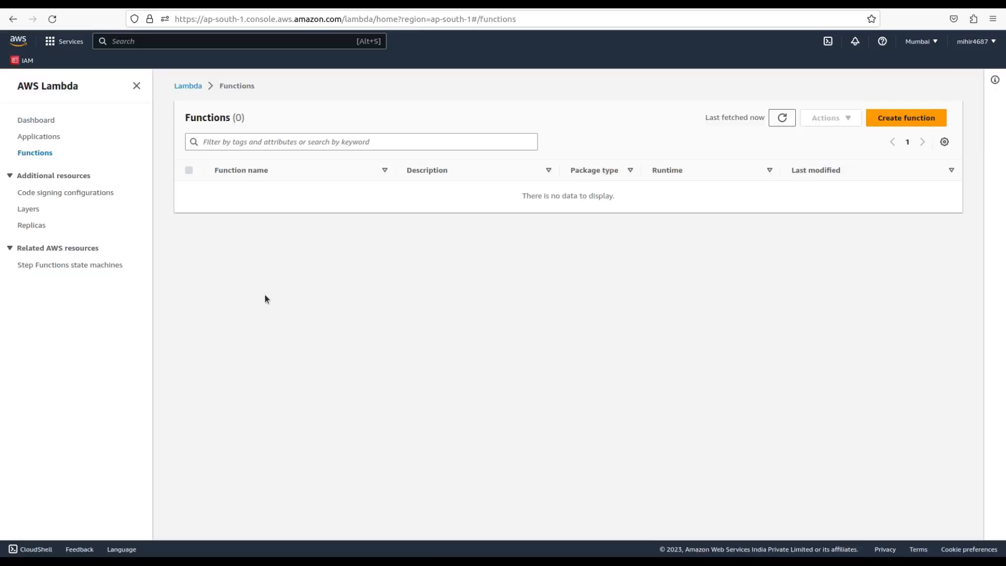
pyautogui.moveTo(443, 275)
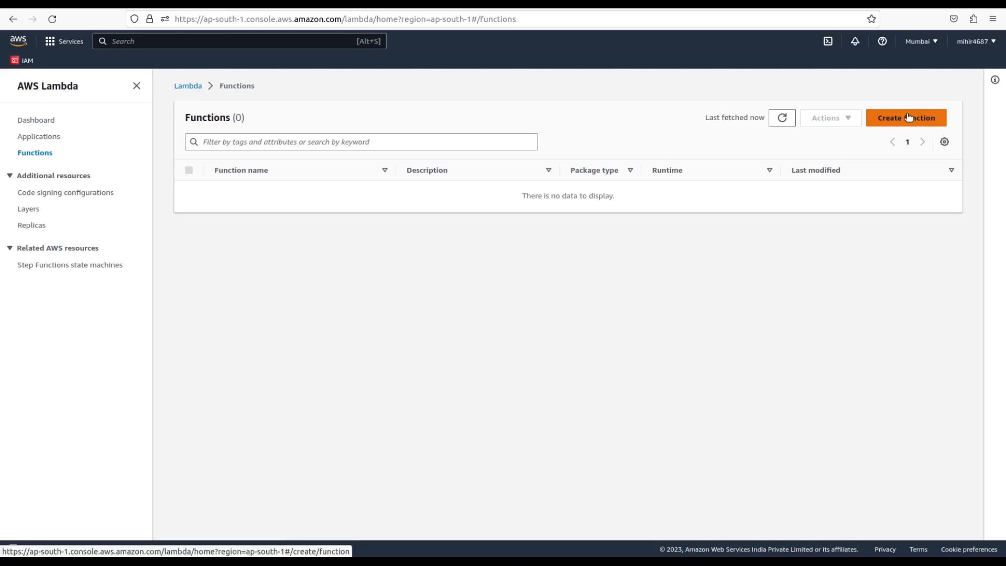
# Step: Start a new function authored from scratch and review the available runtime languages
pyautogui.click(906, 117)
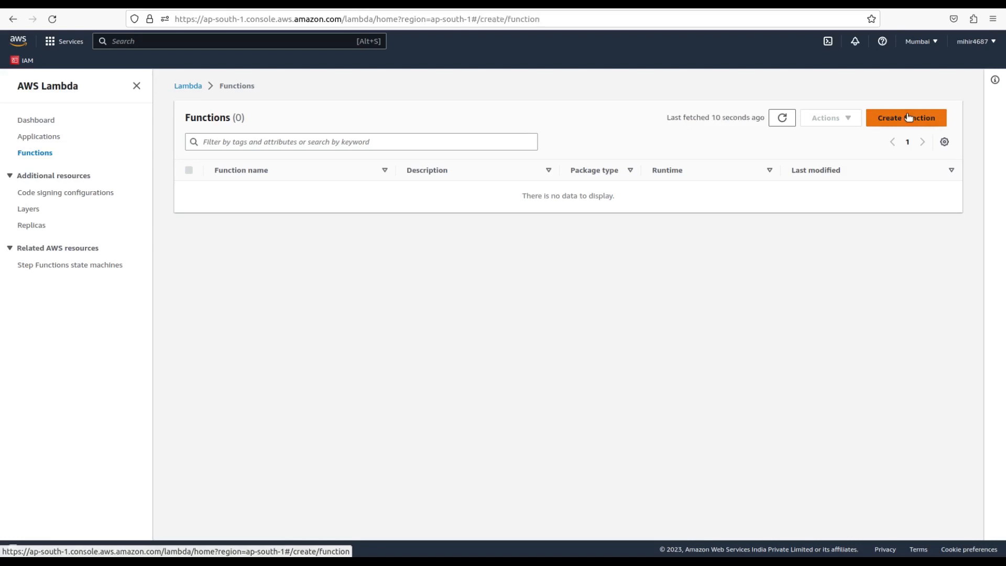
pyautogui.click(906, 118)
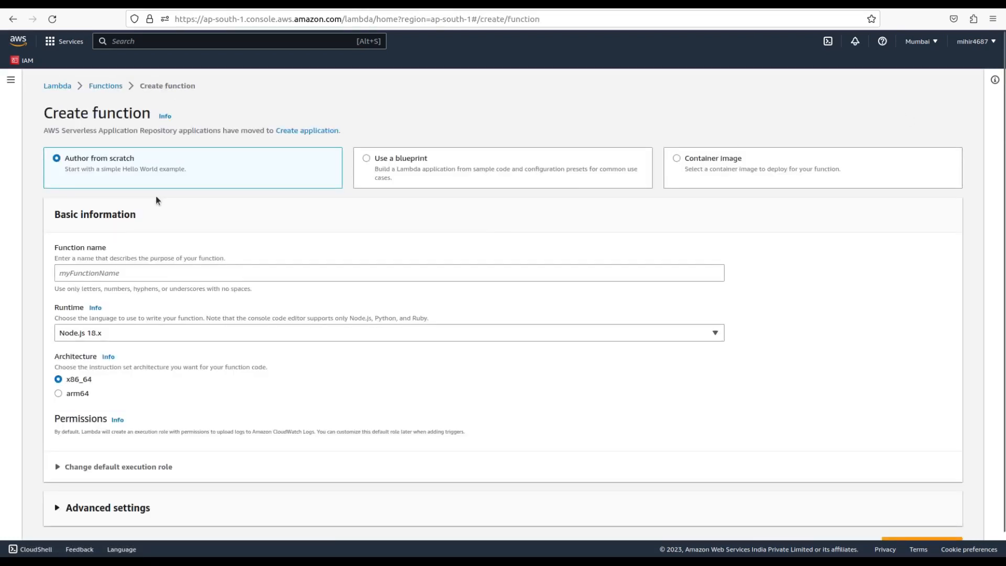
pyautogui.click(56, 158)
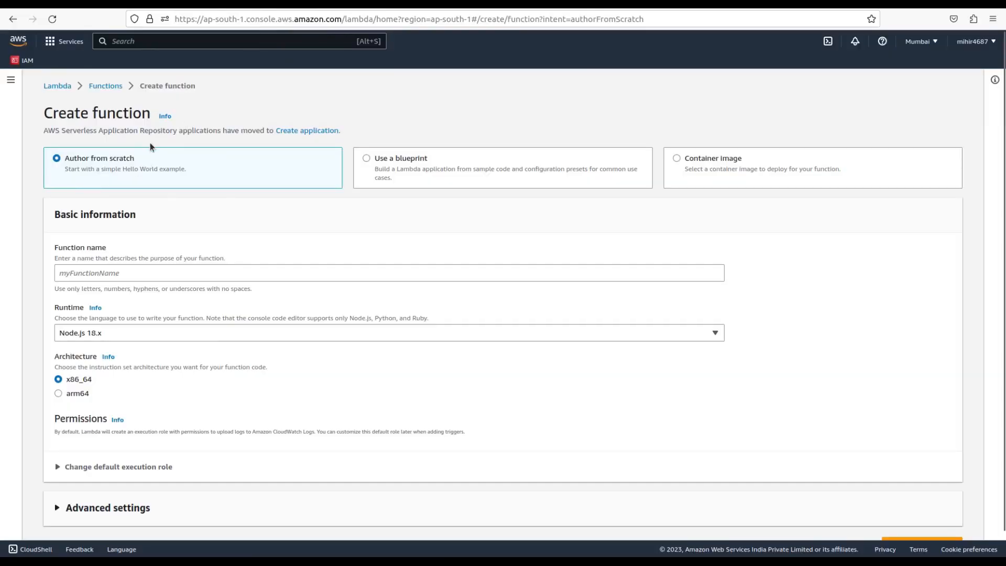
pyautogui.moveTo(133, 174)
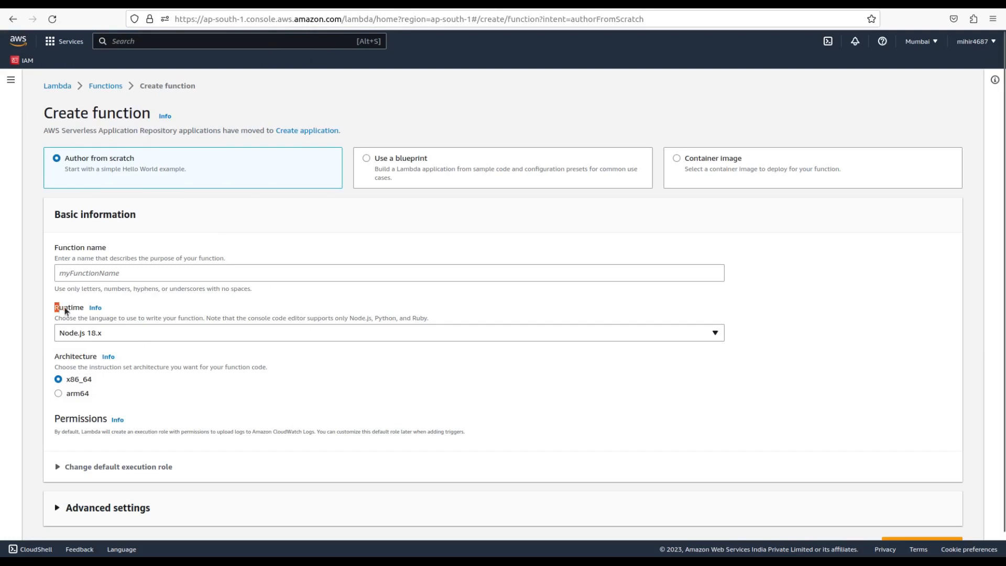
pyautogui.click(389, 347)
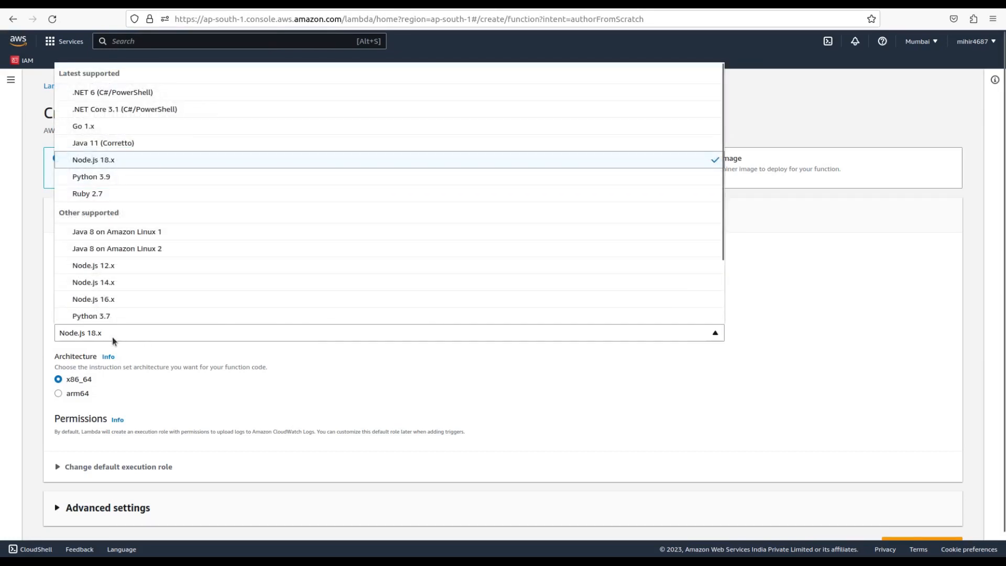
pyautogui.moveTo(122, 260)
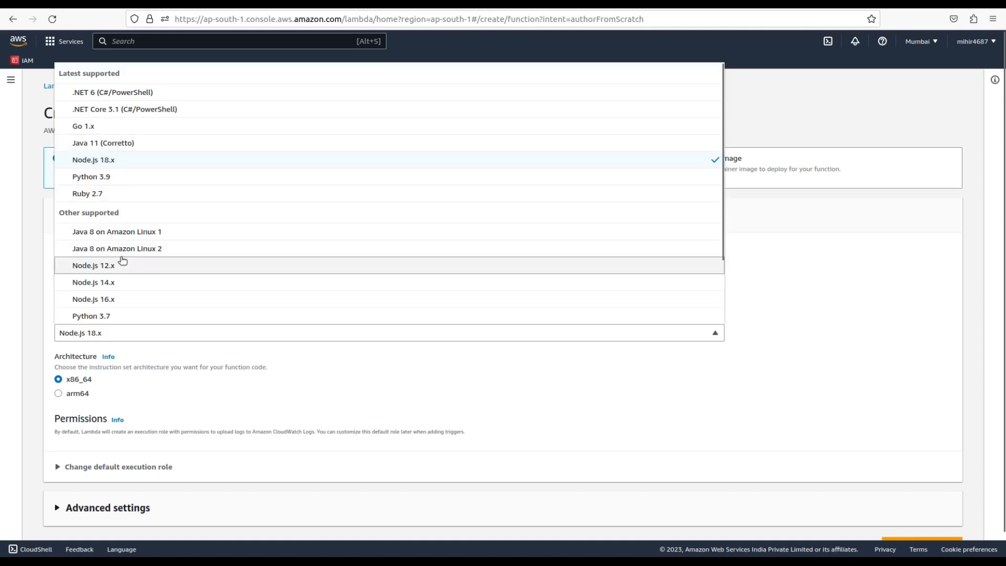
pyautogui.moveTo(127, 191)
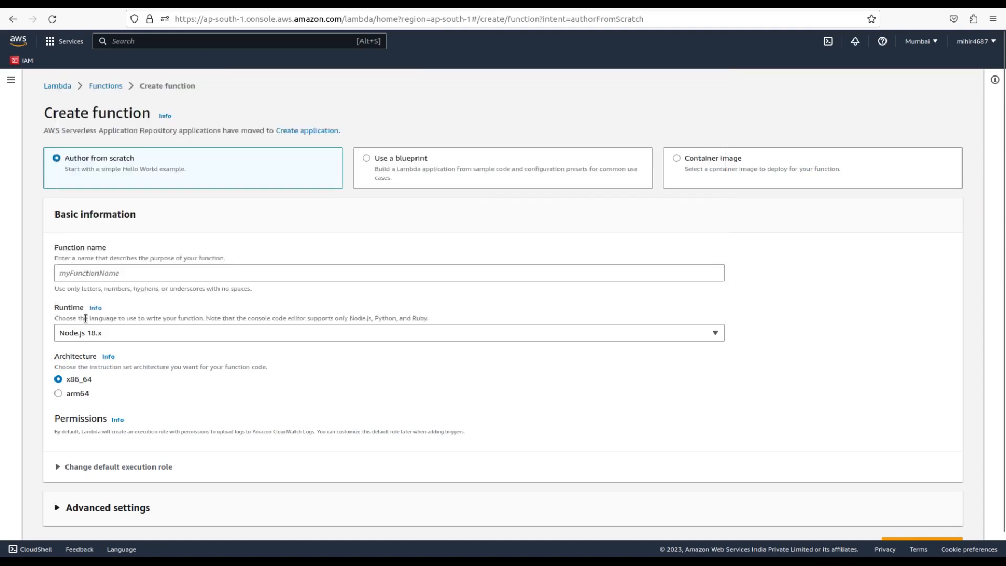
pyautogui.moveTo(173, 341)
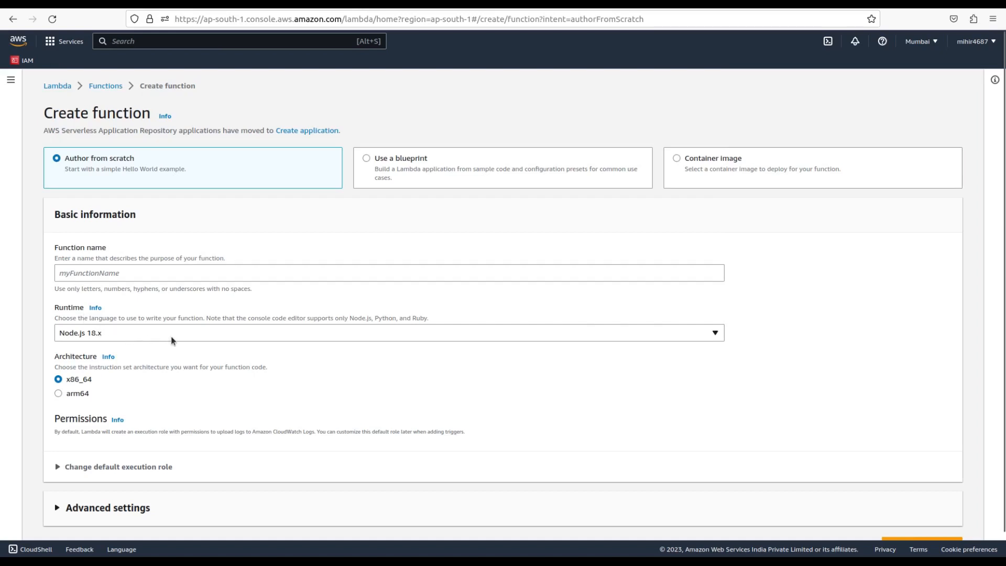
pyautogui.moveTo(156, 337)
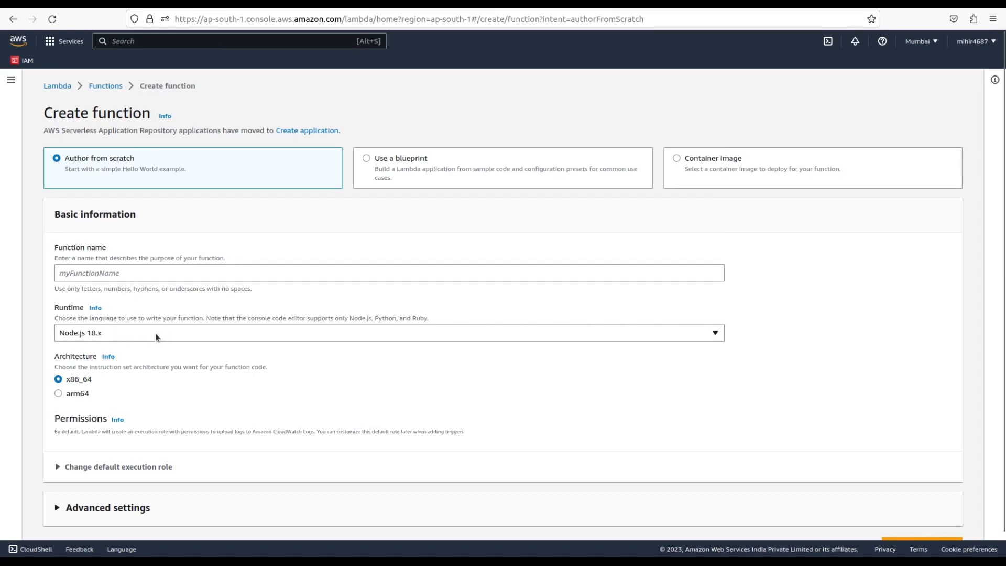
pyautogui.scroll(-3)
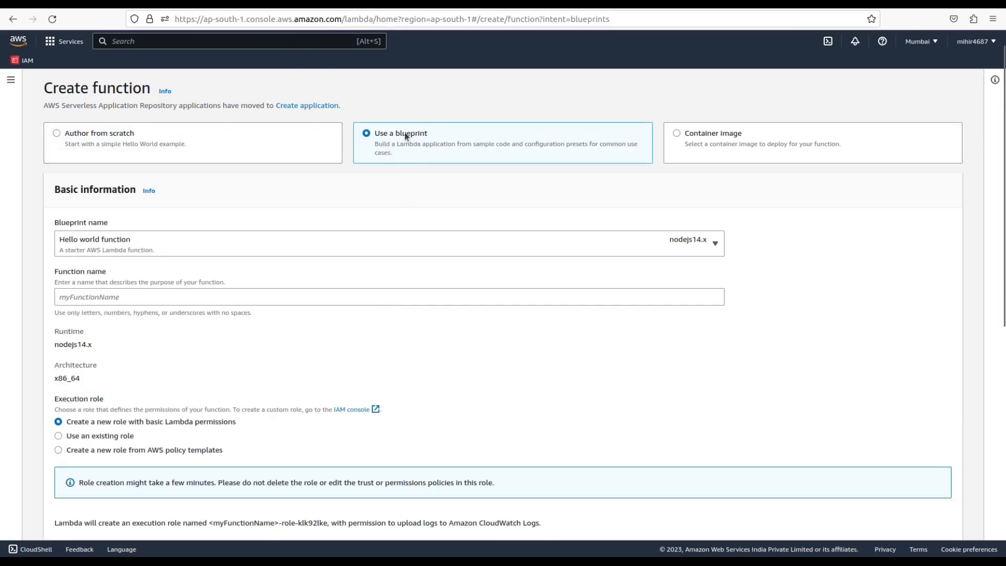
pyautogui.moveTo(394, 144)
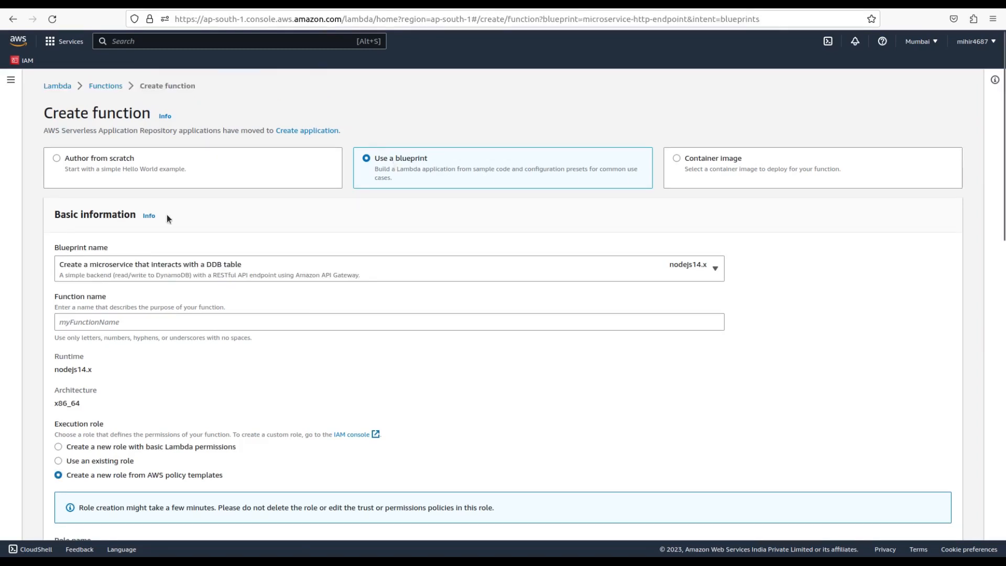
pyautogui.moveTo(199, 269)
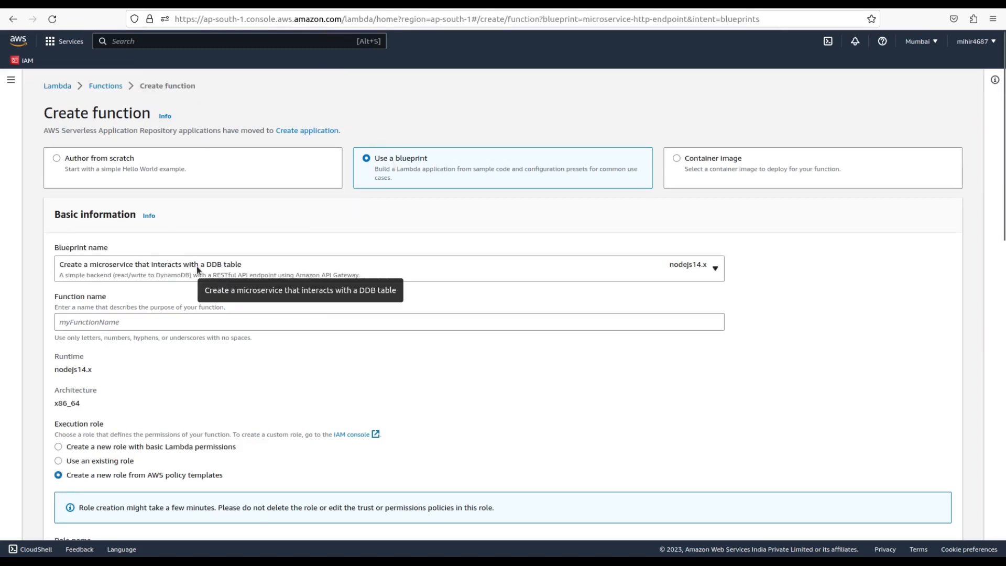
# Step: Pick the DynamoDB microservice blueprint and scroll through its Node.js 14 code
pyautogui.click(387, 269)
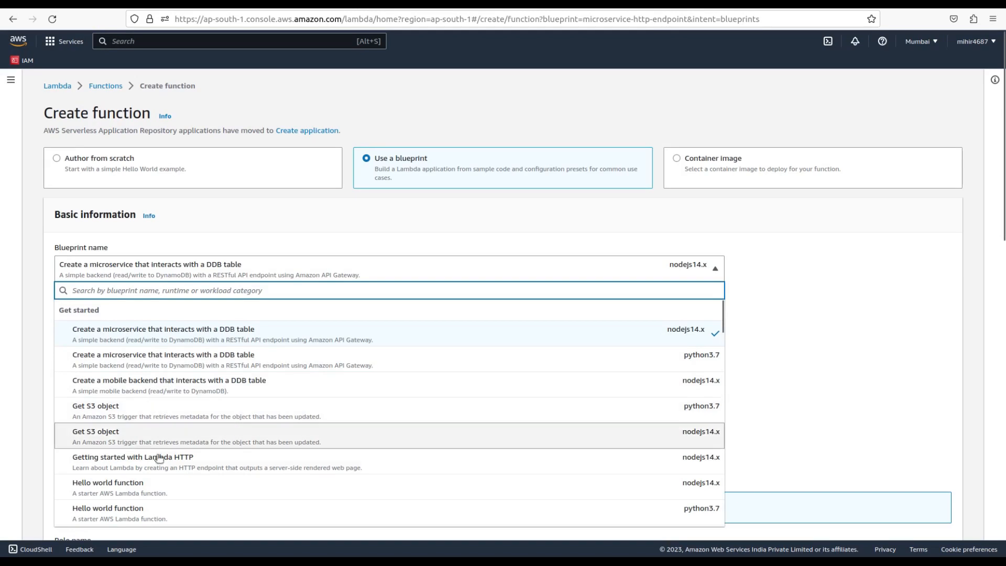
pyautogui.scroll(-3)
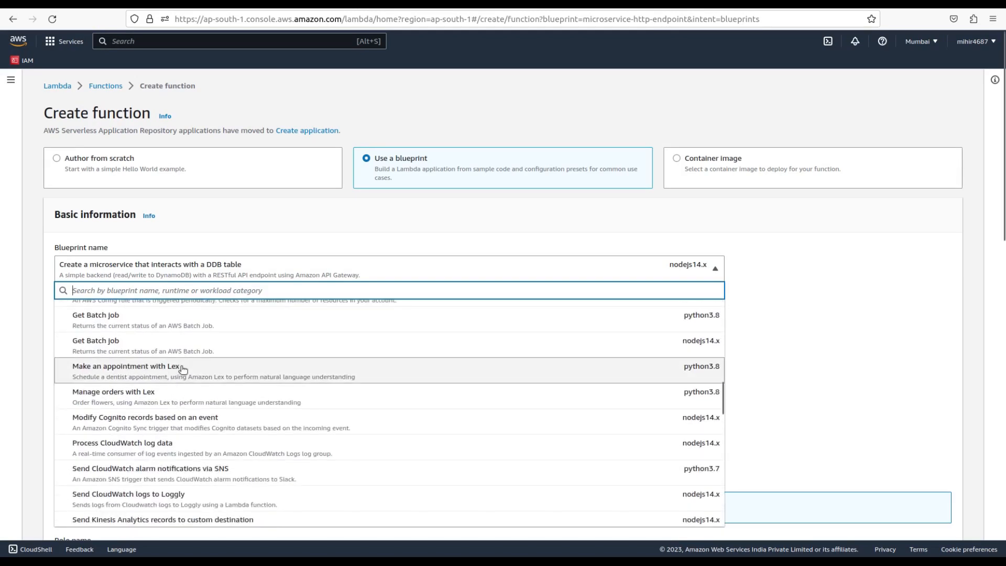
pyautogui.moveTo(189, 291)
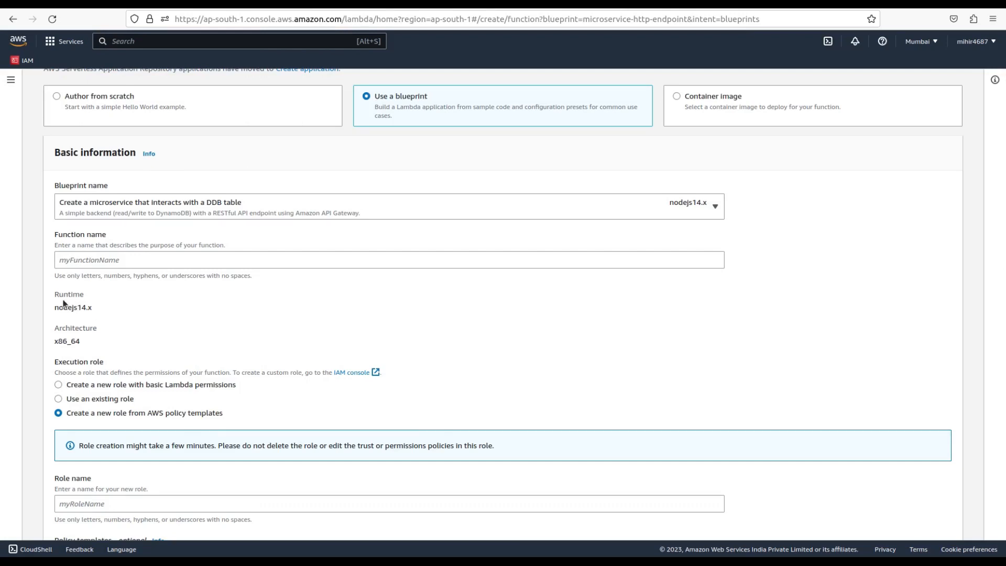
pyautogui.moveTo(70, 355)
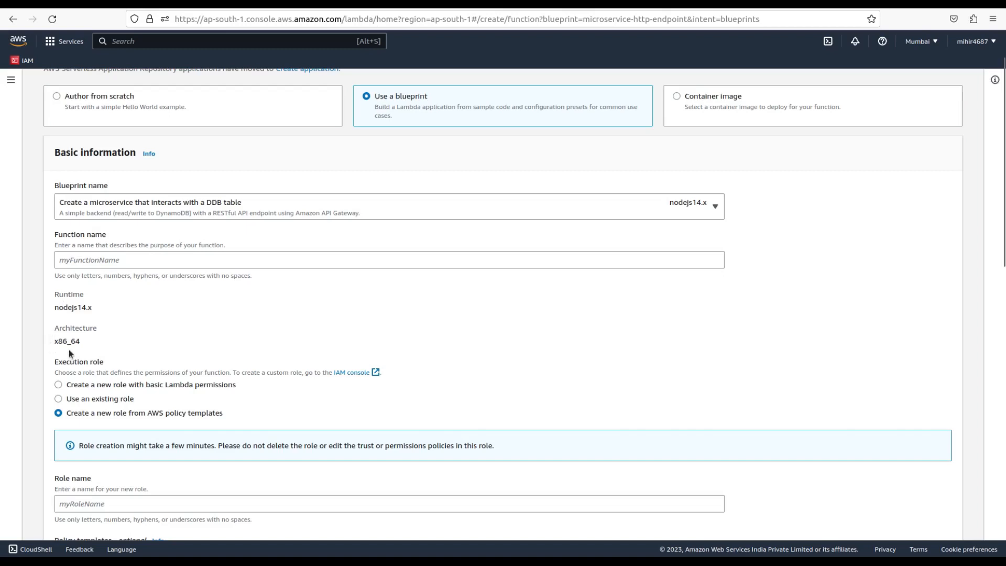
pyautogui.moveTo(78, 332)
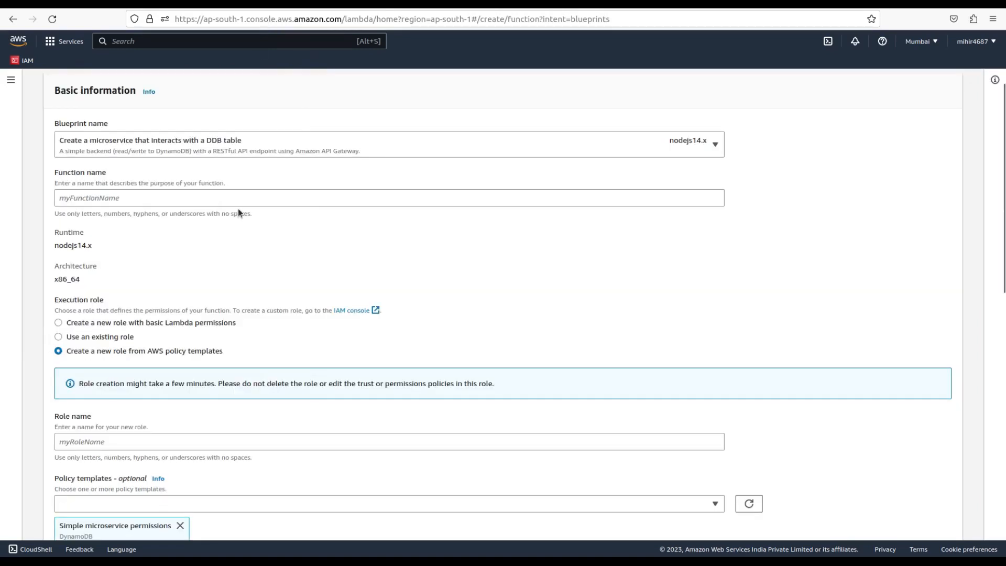
pyautogui.scroll(-3)
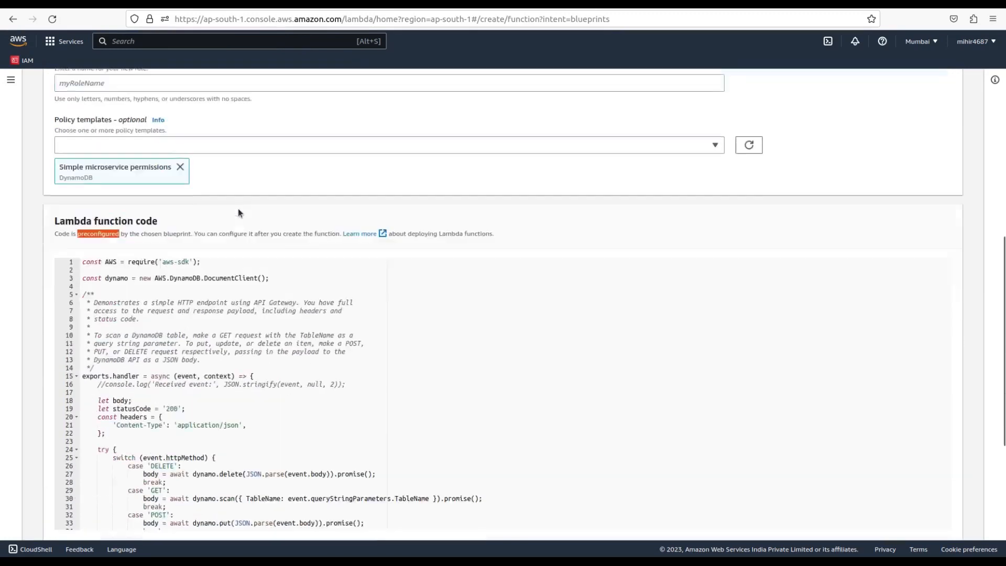
pyautogui.scroll(-3)
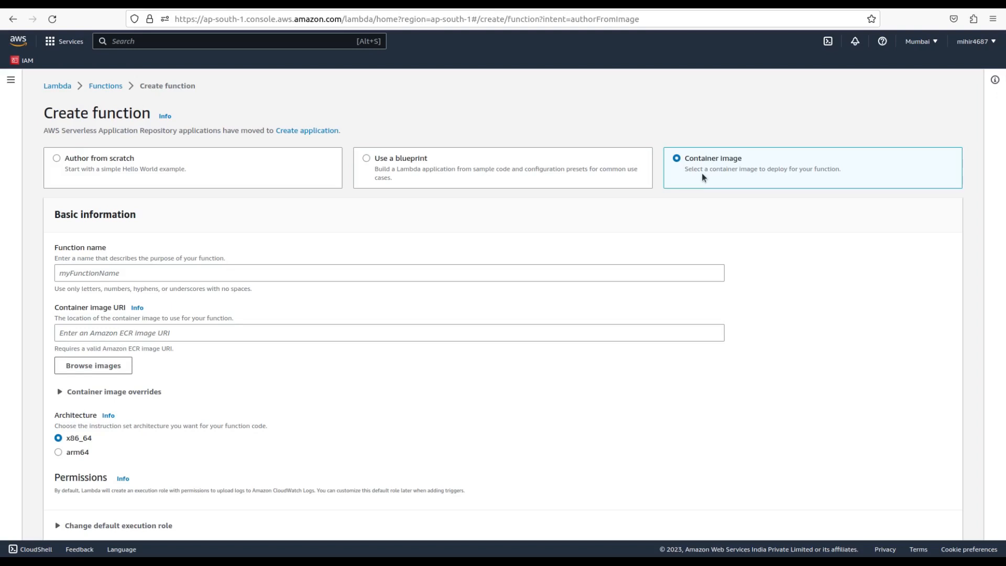
pyautogui.moveTo(714, 172)
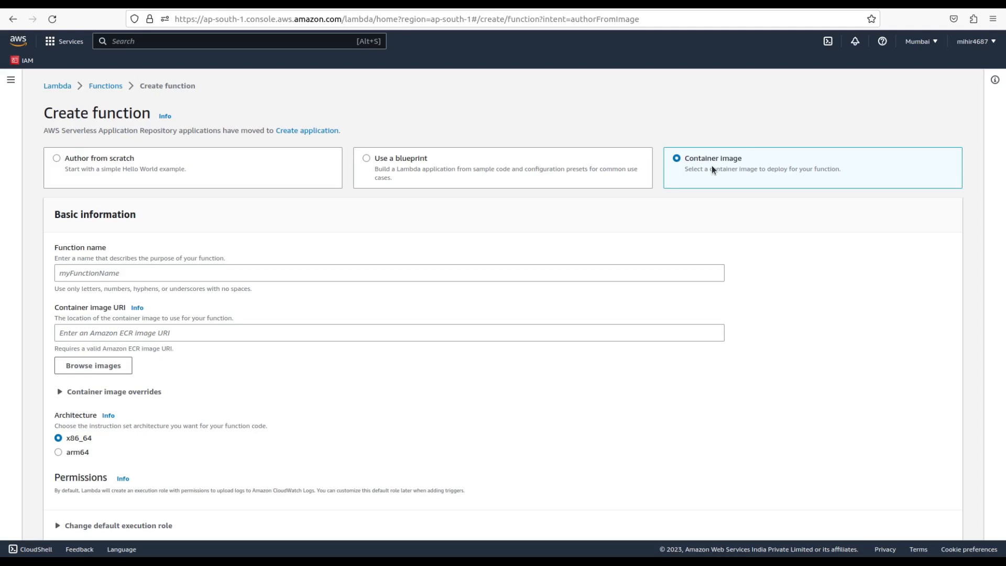
# Step: Expand the container image overrides to show entrypoint, command and working-directory fields
pyautogui.click(110, 392)
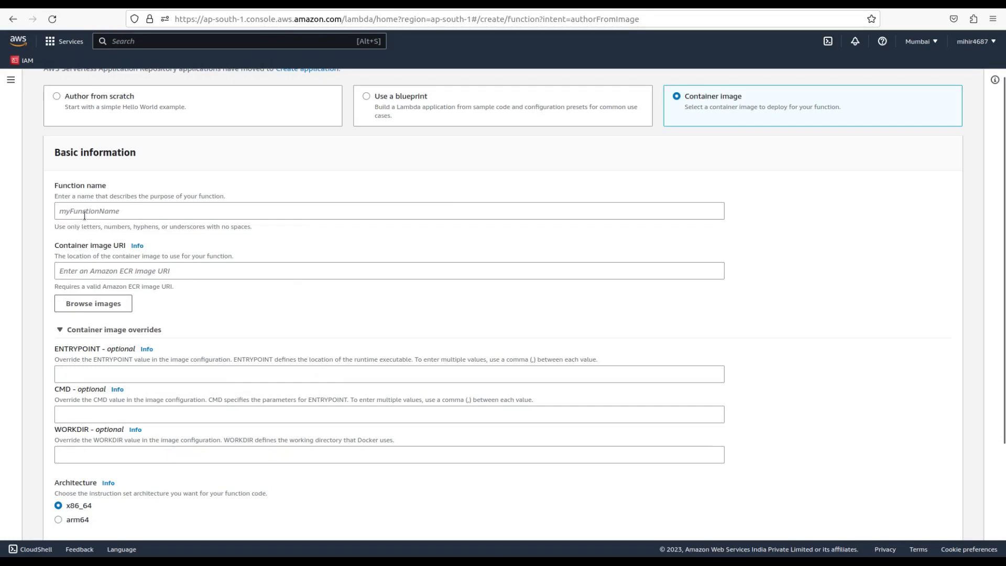
pyautogui.moveTo(178, 326)
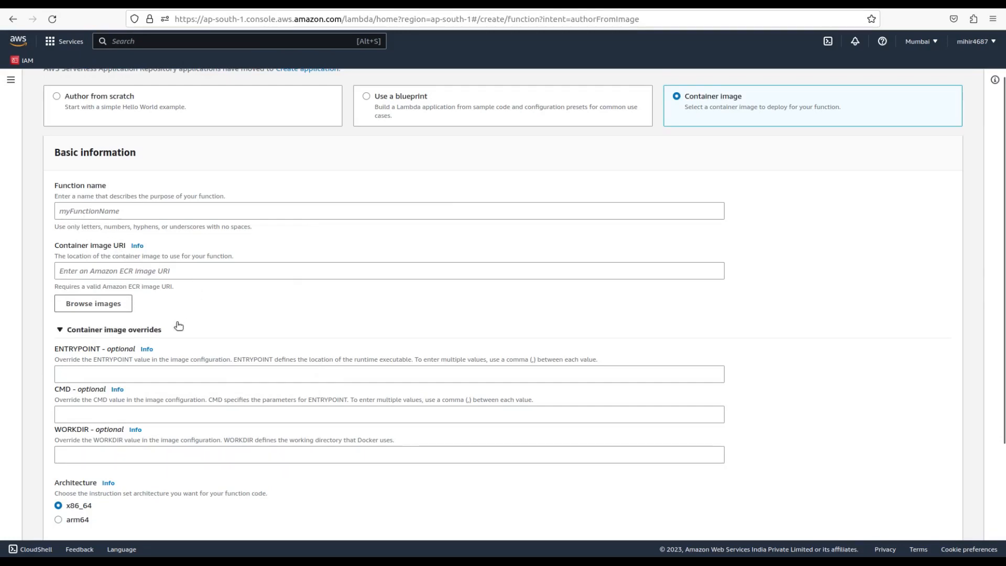
pyautogui.moveTo(252, 351)
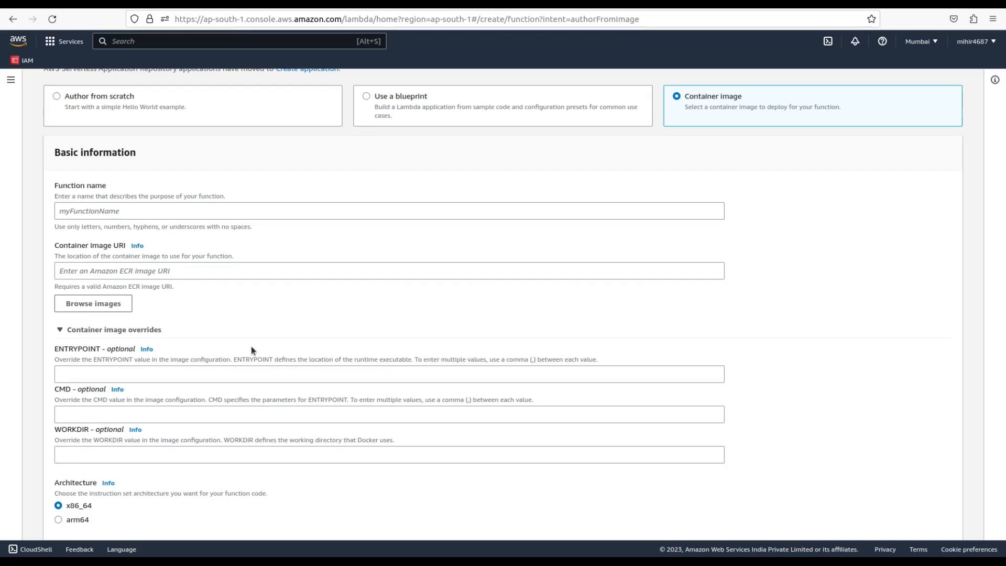
# Step: Create myTestFunction from scratch with Node.js 18.x on x86_64
pyautogui.click(54, 96)
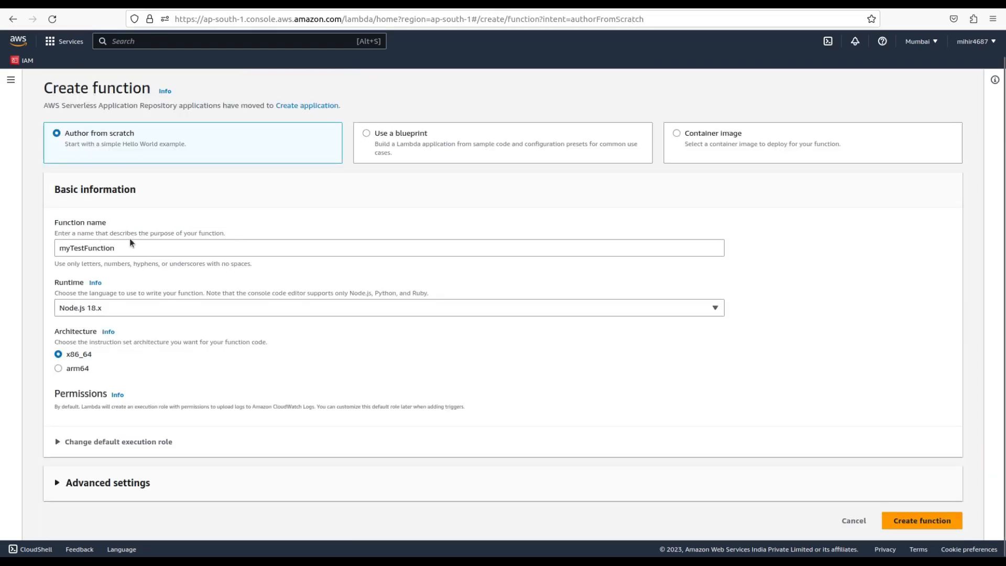
pyautogui.moveTo(412, 435)
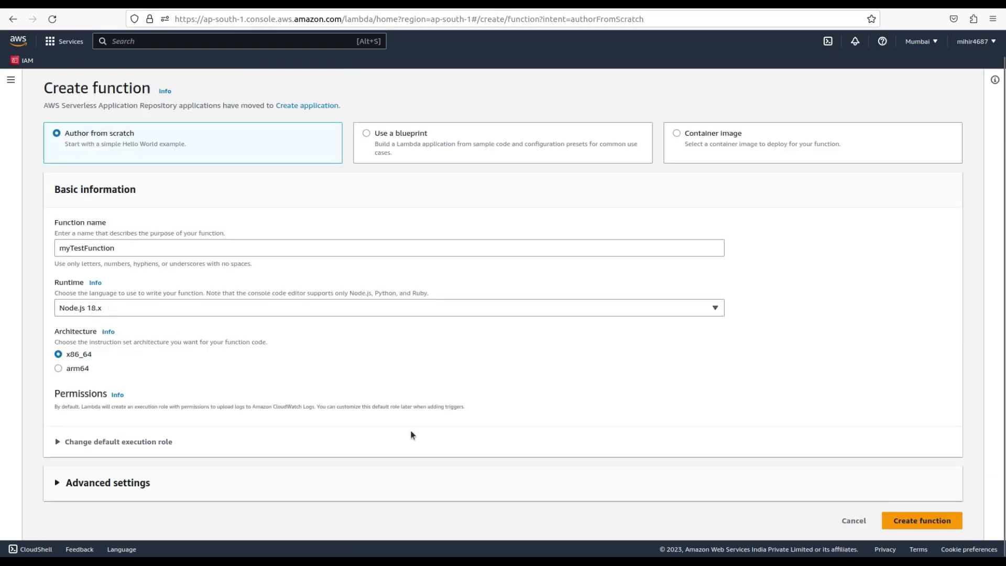
pyautogui.click(927, 505)
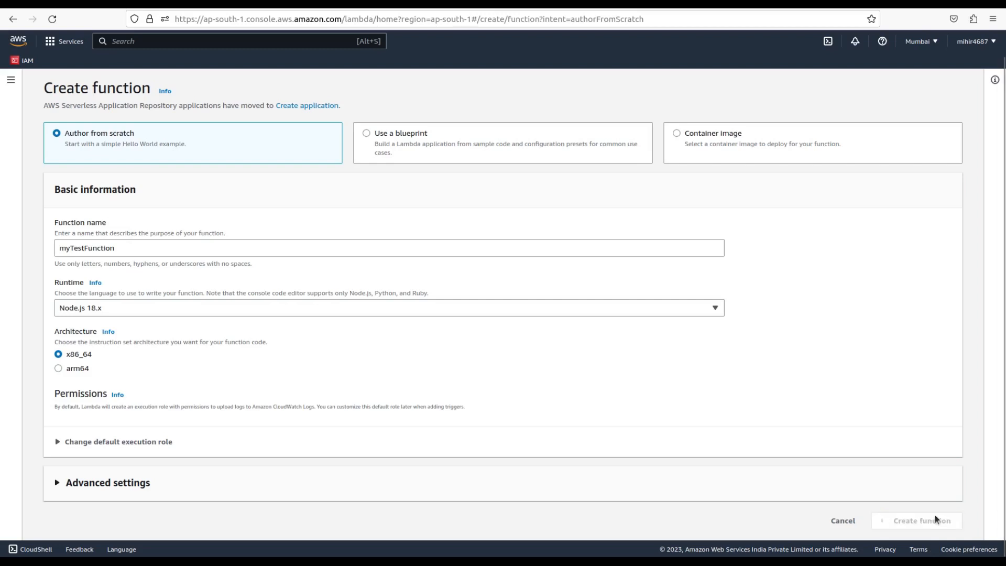
pyautogui.moveTo(717, 435)
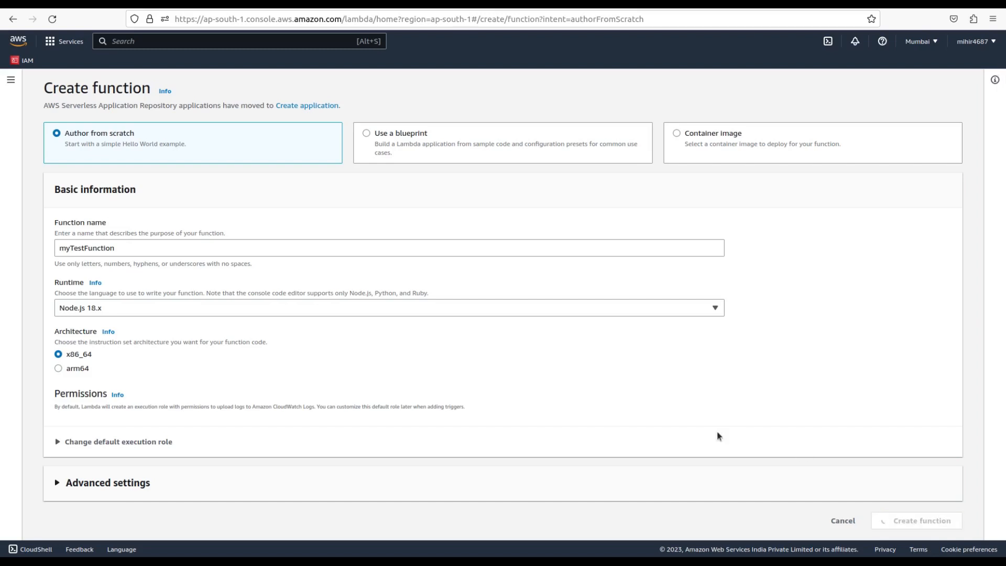
pyautogui.click(916, 520)
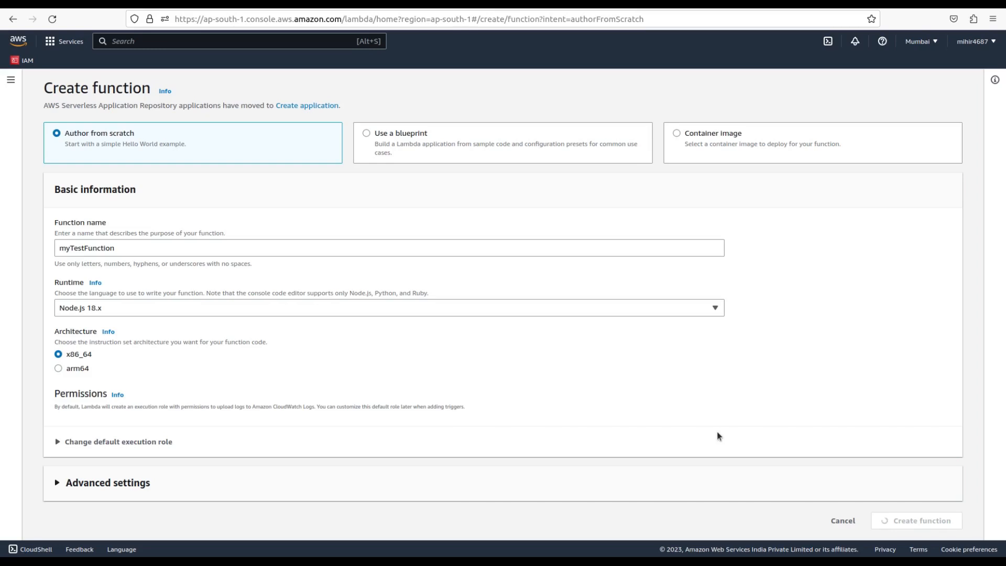
pyautogui.click(917, 520)
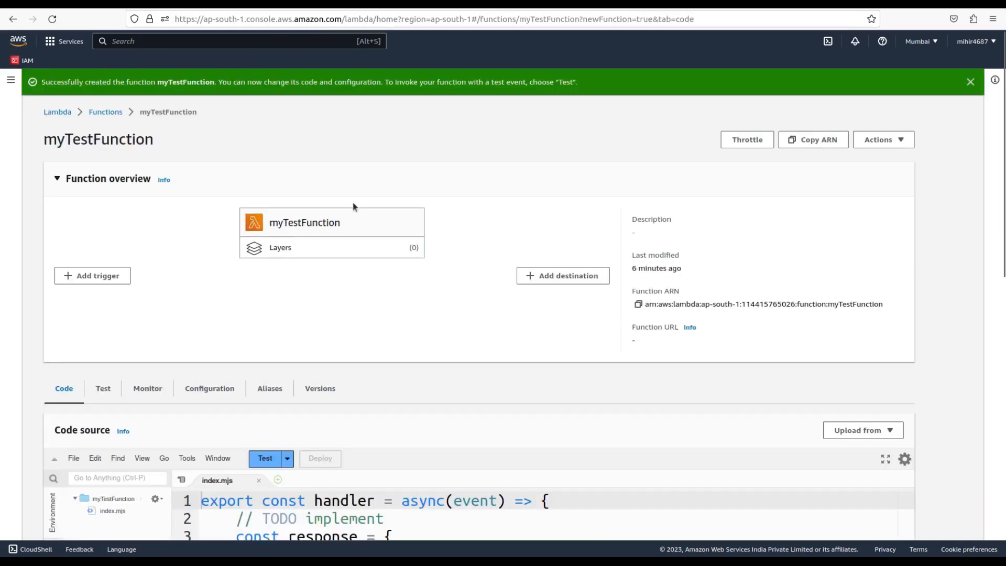
# Step: Save a test event named 'test' using the hello-world template
pyautogui.scroll(-3)
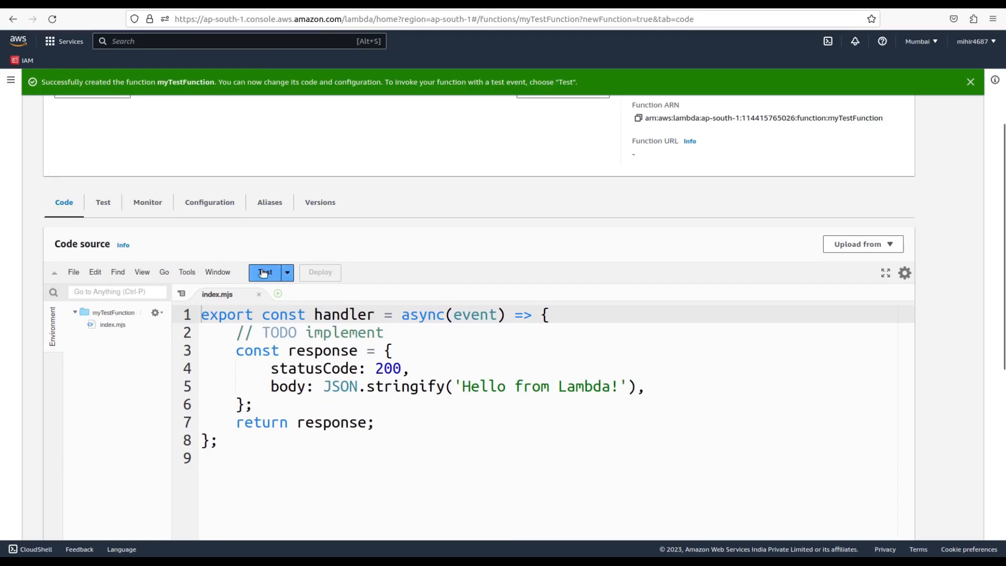
pyautogui.click(264, 272)
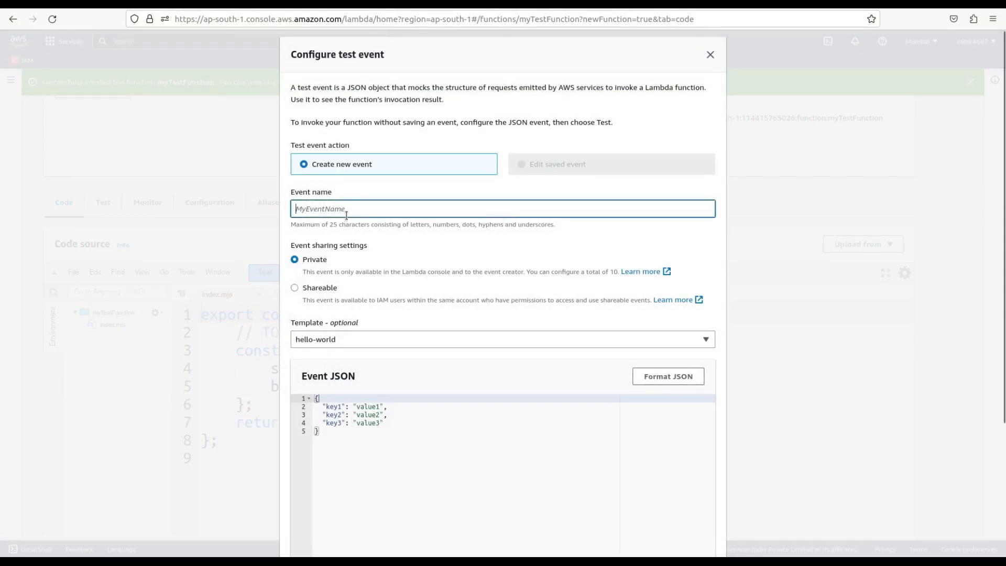
pyautogui.write('test')
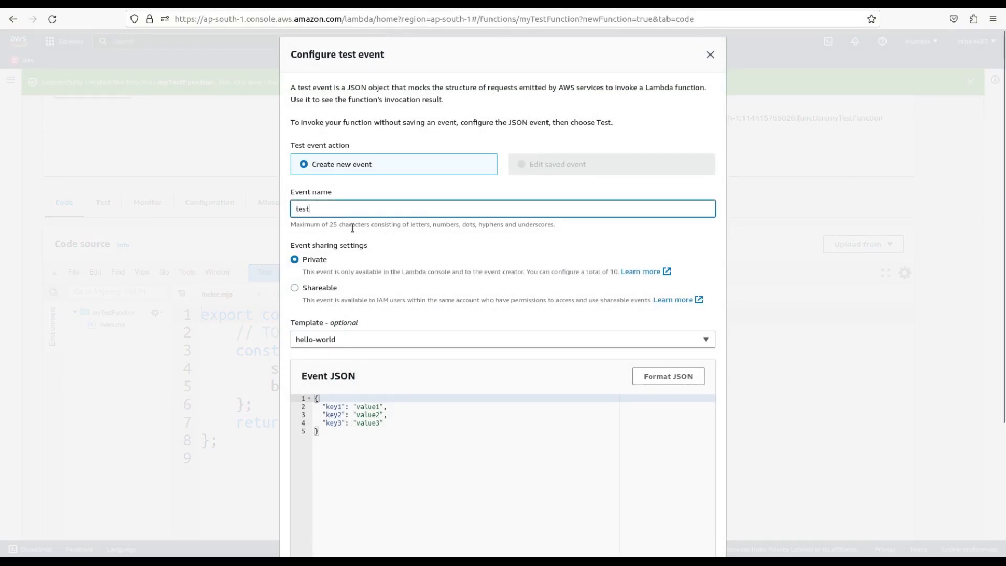
pyautogui.scroll(-3)
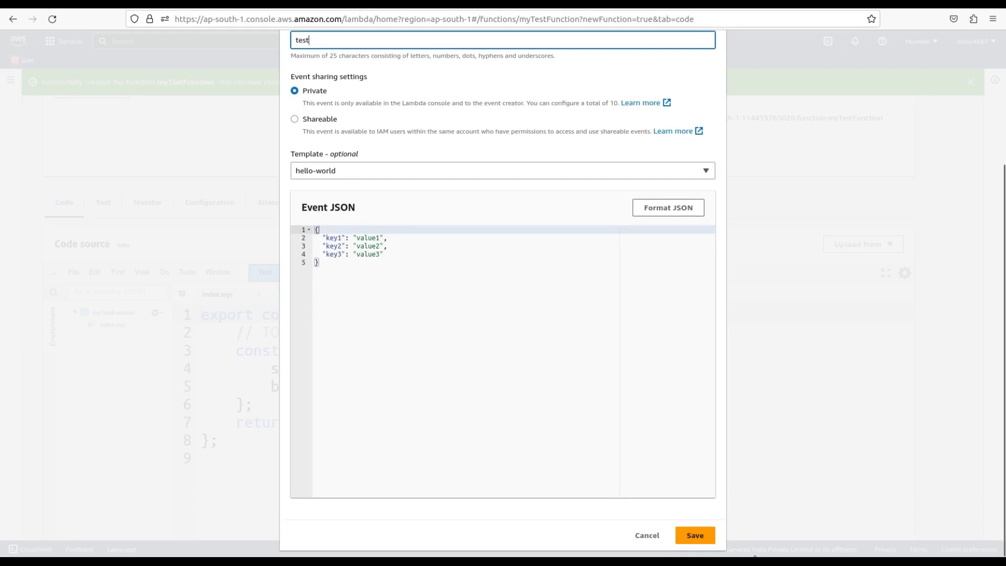
pyautogui.click(695, 535)
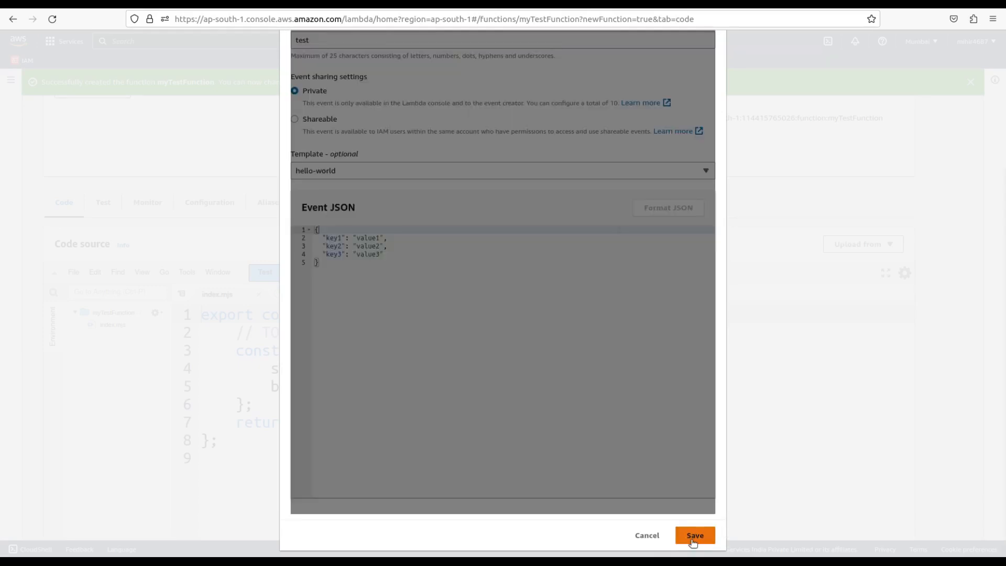
pyautogui.click(695, 535)
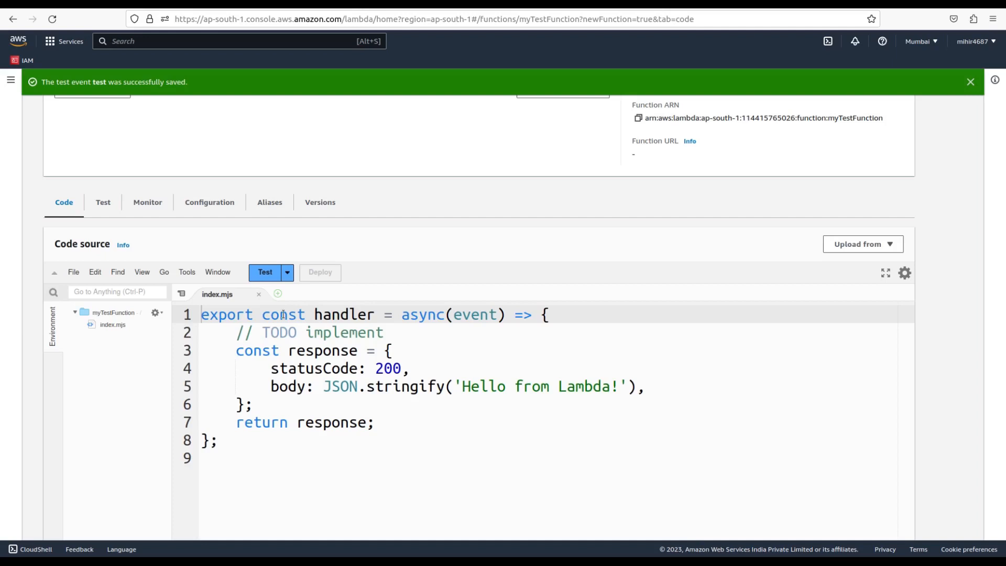
# Step: Run the test, change the response body to 'changes...', deploy, and test again
pyautogui.click(265, 273)
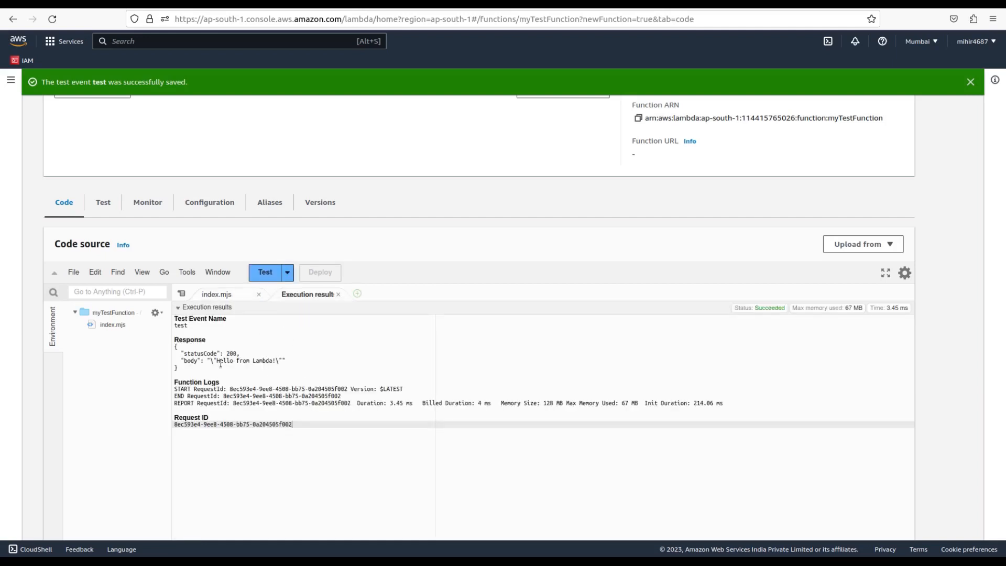
pyautogui.moveTo(327, 373)
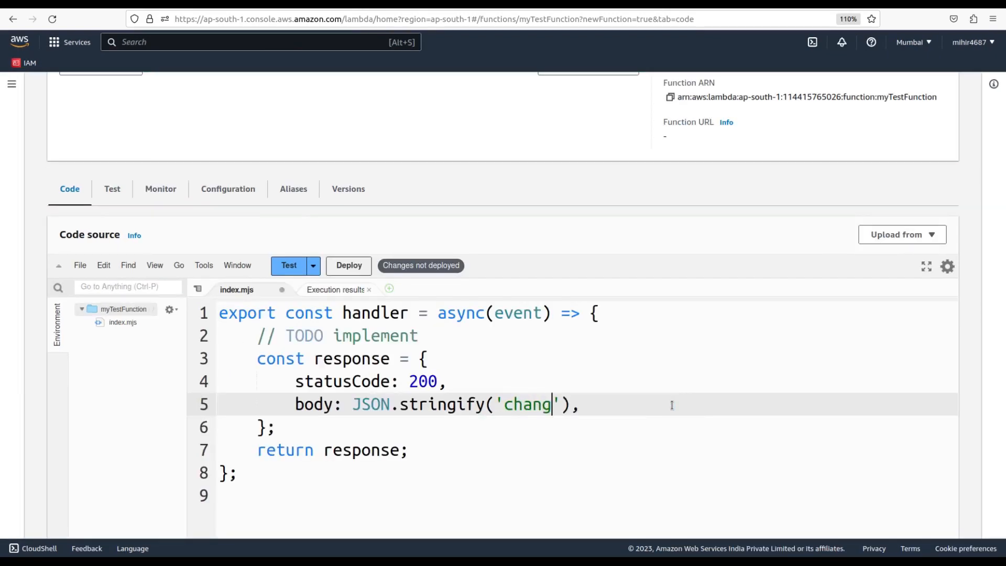
pyautogui.write('es...')
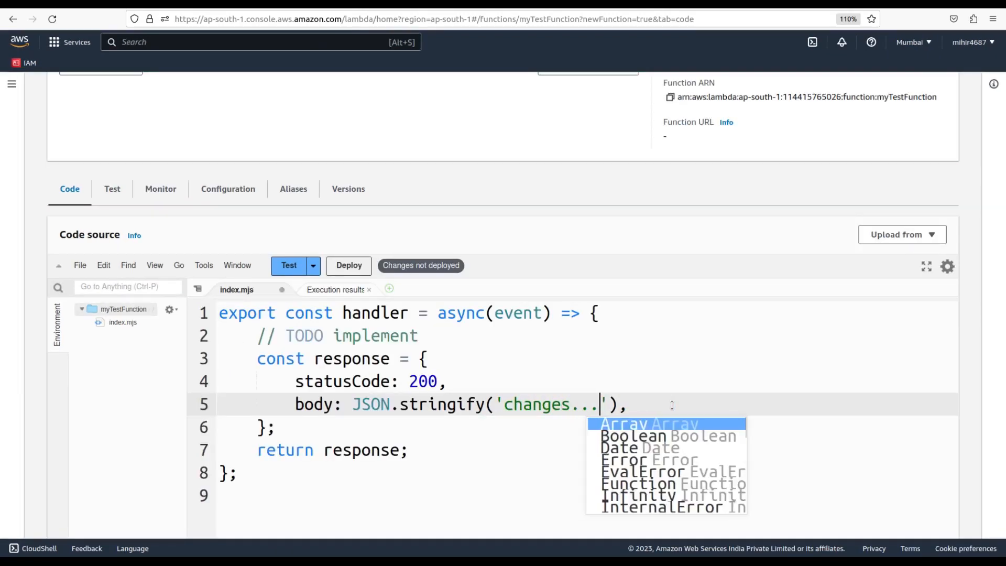
pyautogui.click(289, 266)
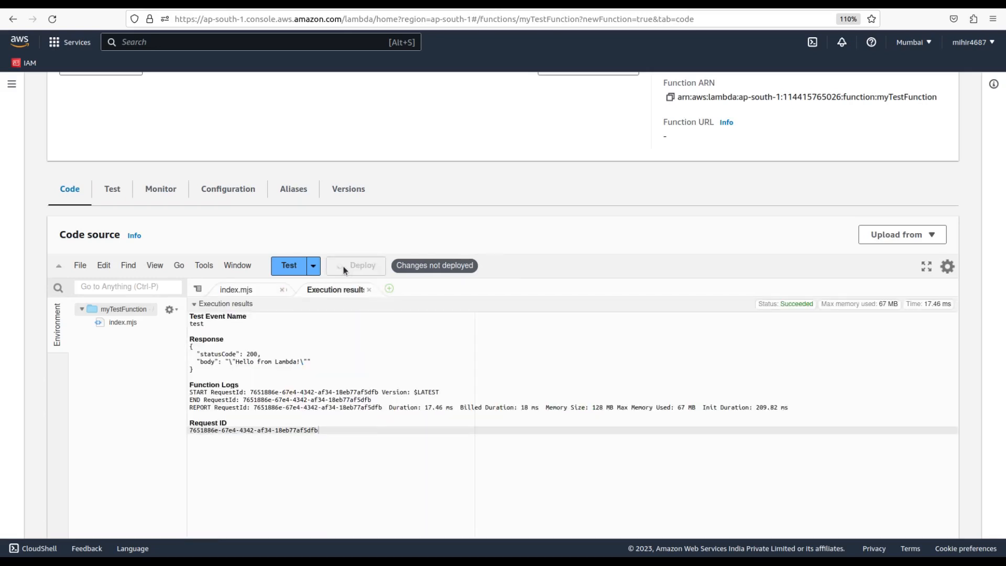
pyautogui.click(355, 265)
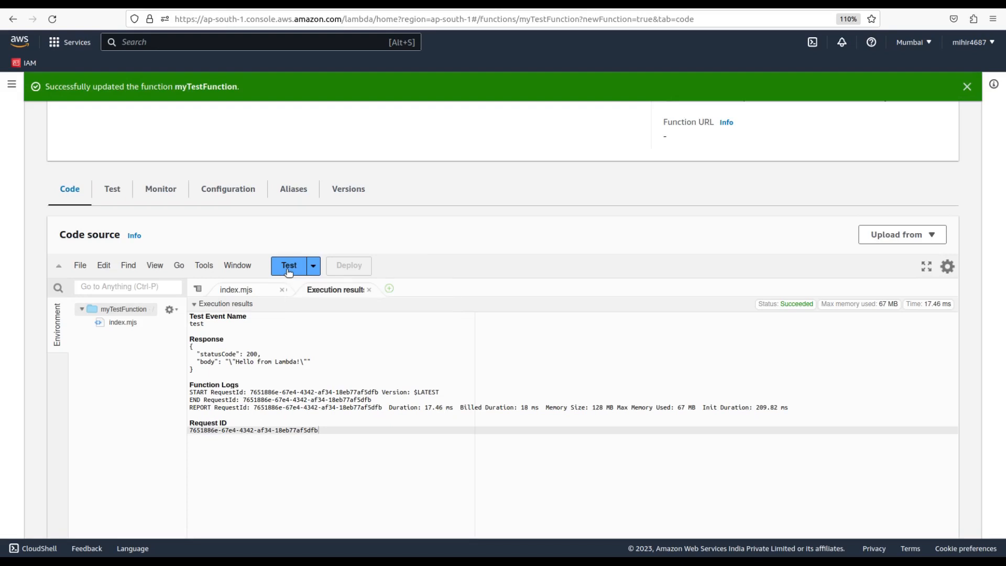
pyautogui.click(289, 266)
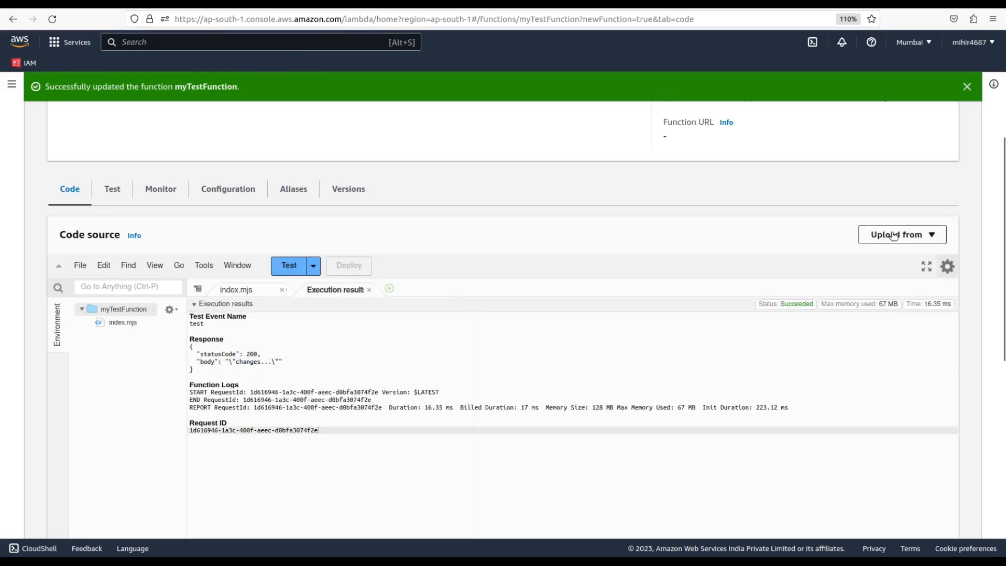
# Step: Check the Upload from options, then switch to the Test tab with the saved 'test' event
pyautogui.click(902, 234)
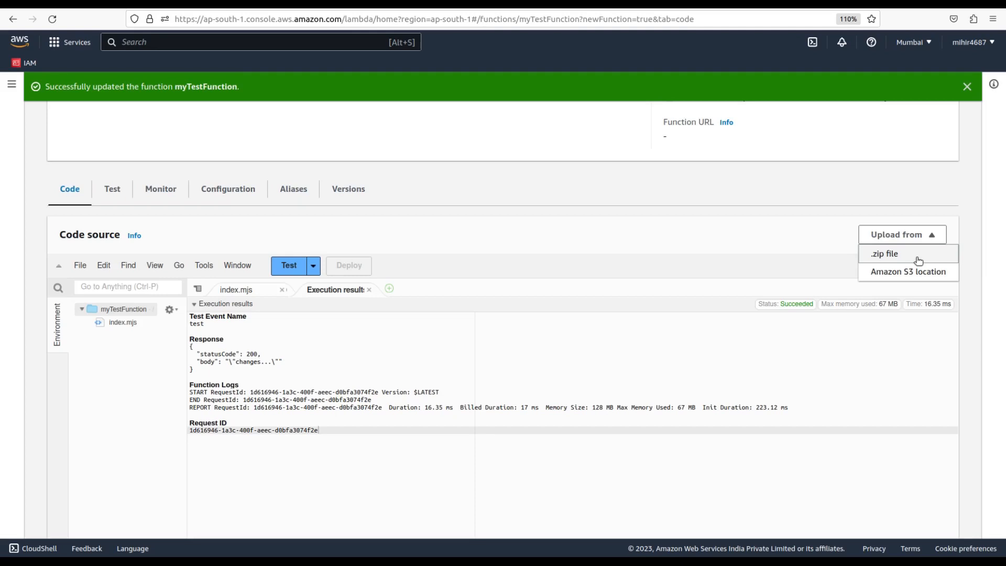
pyautogui.moveTo(909, 269)
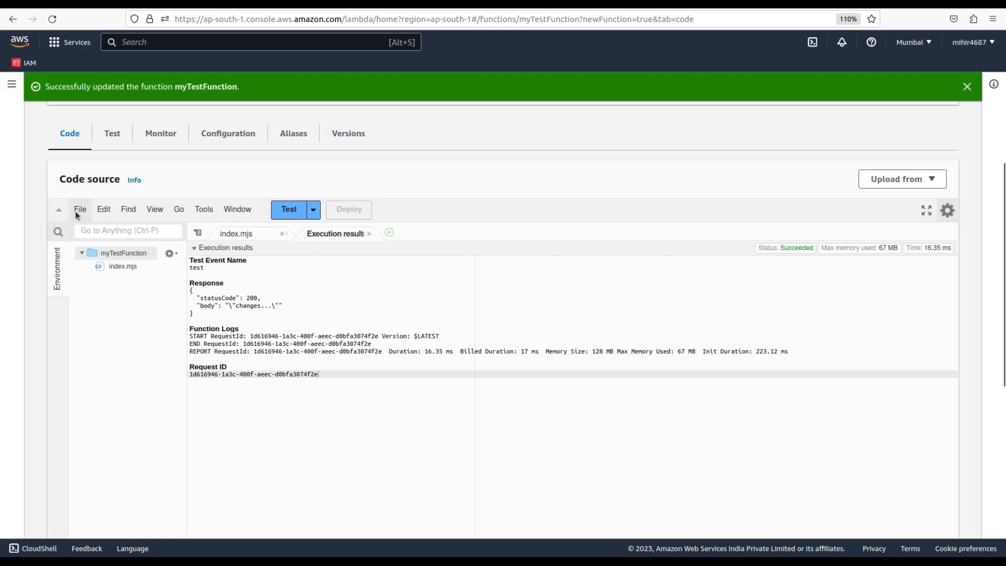
pyautogui.click(103, 209)
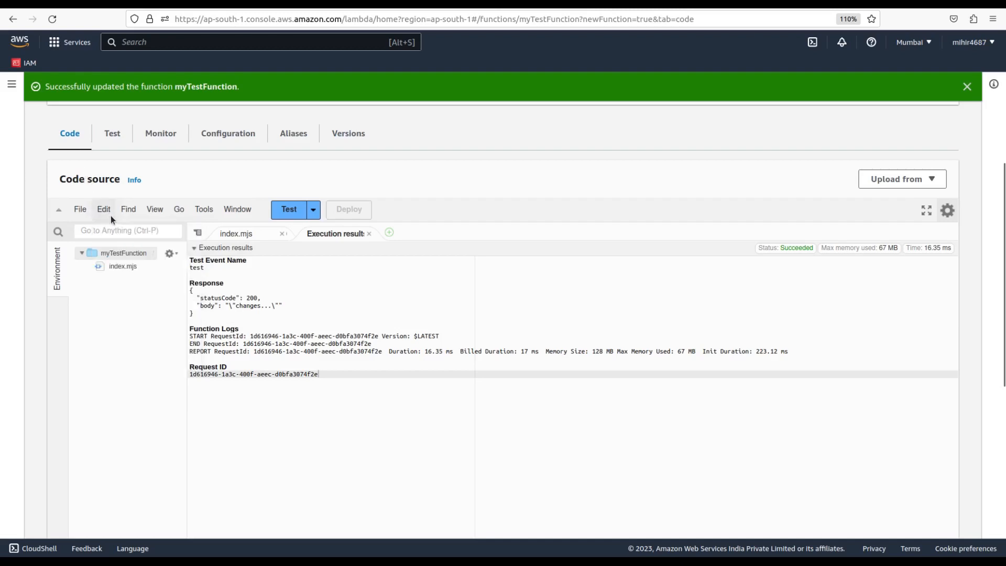
pyautogui.moveTo(212, 210)
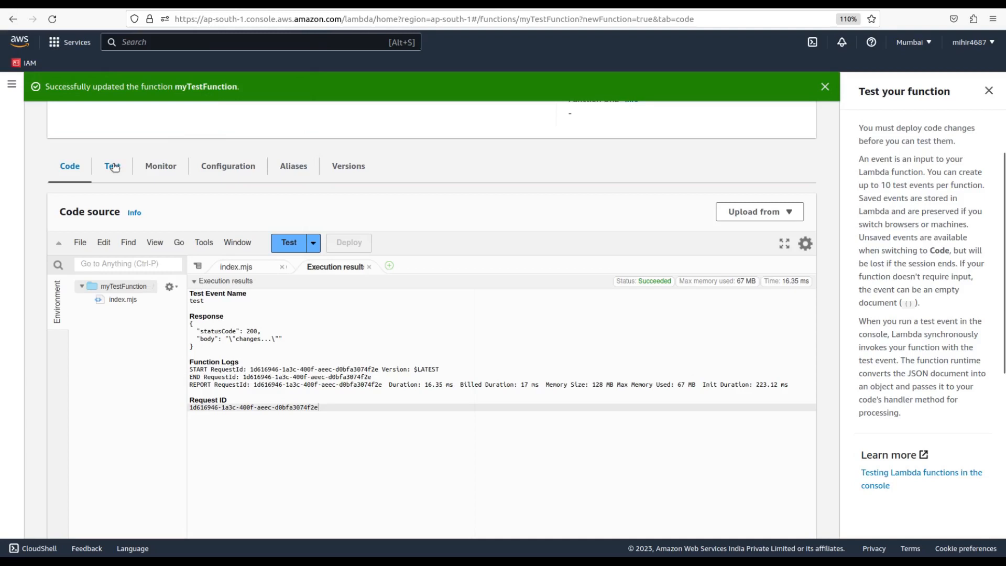
pyautogui.click(112, 166)
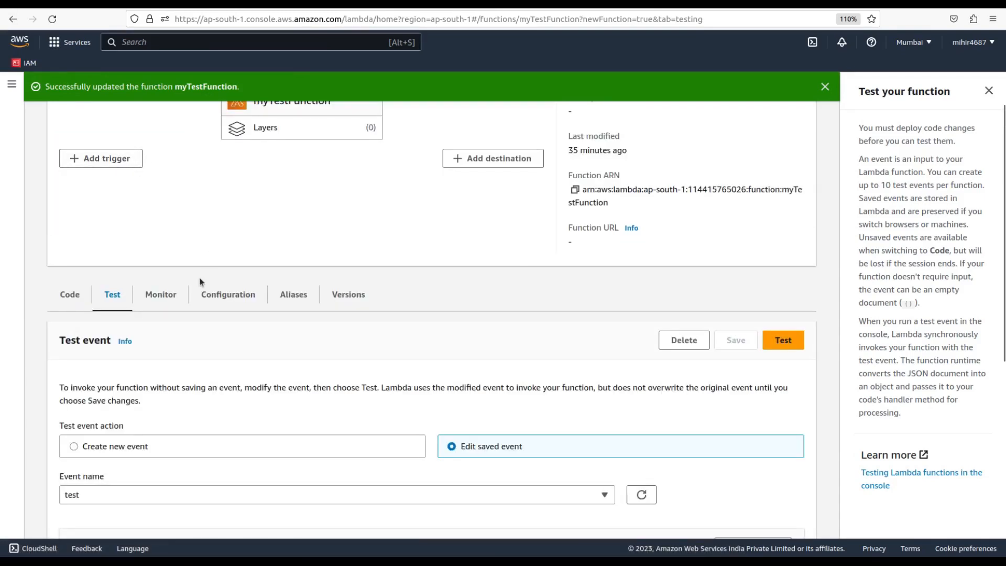
# Step: View myTestFunction's Monitor charts for invocations, duration, errors and success rate
pyautogui.scroll(-3)
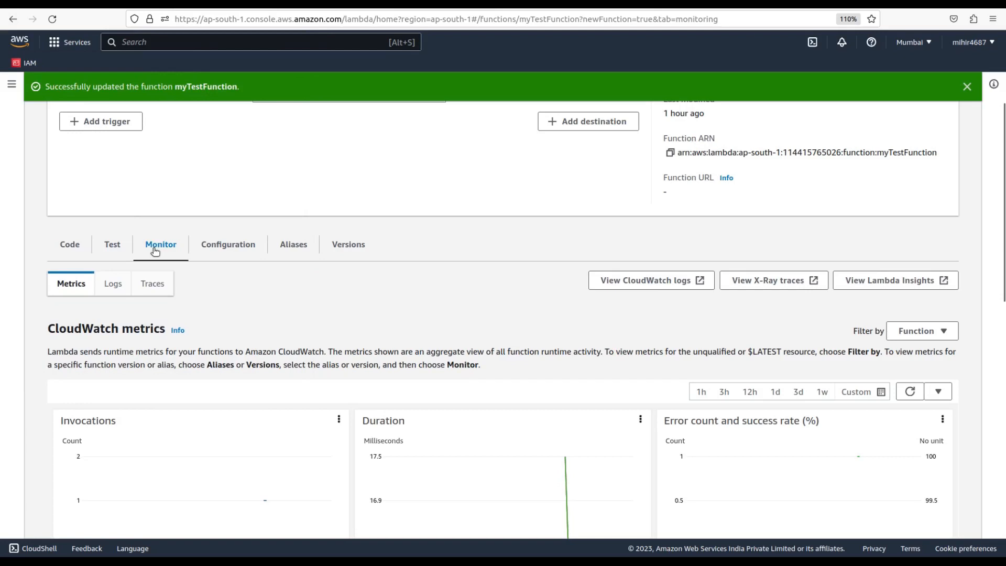
pyautogui.moveTo(165, 257)
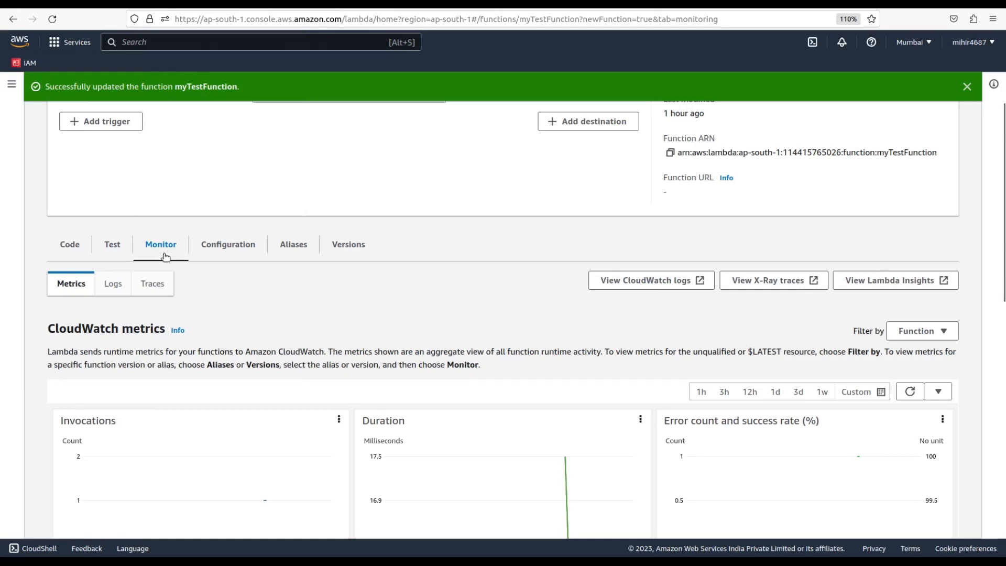
# Step: Inspect the metrics charts, then show the Logs view with the two recent invocations
pyautogui.scroll(-3)
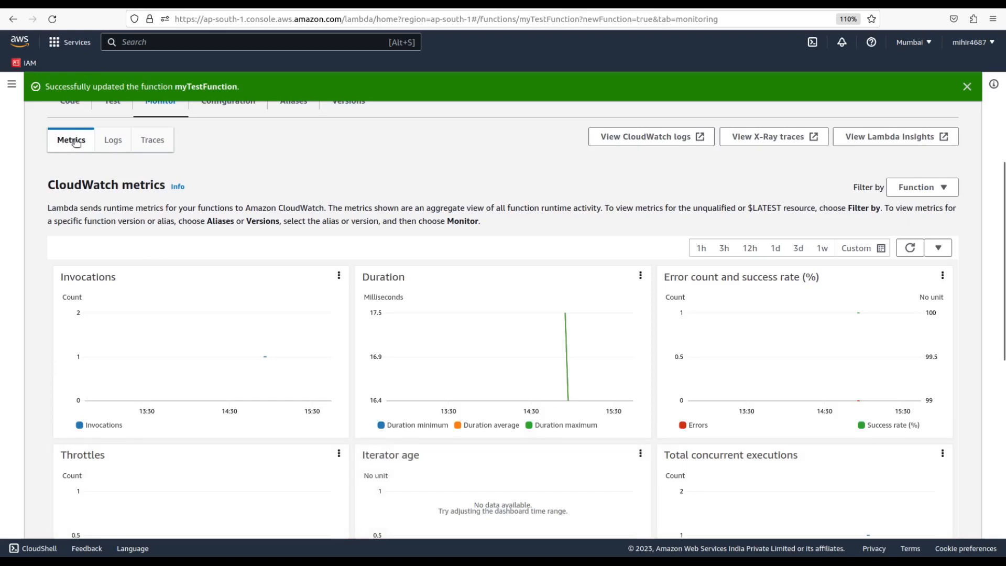
pyautogui.moveTo(181, 356)
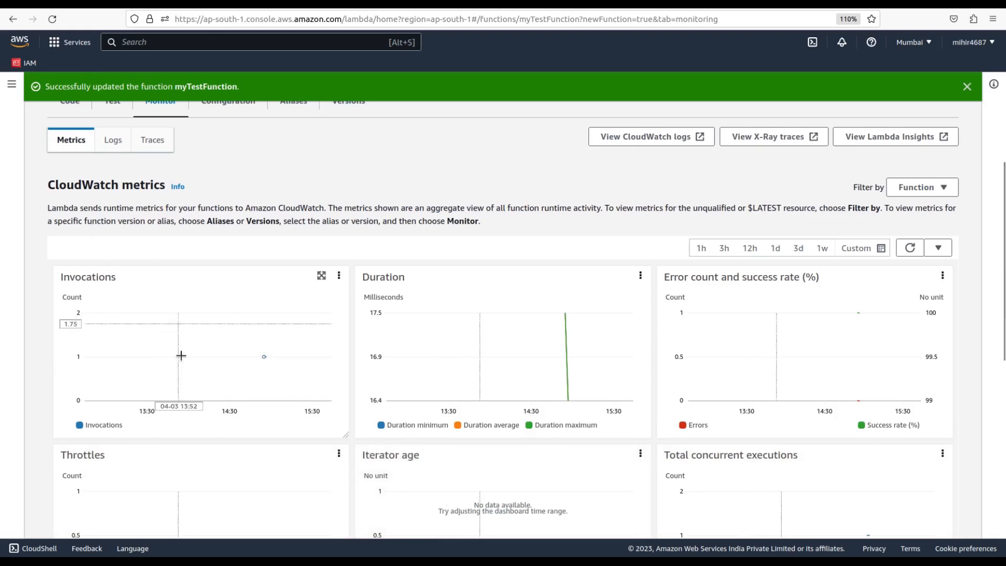
pyautogui.moveTo(210, 298)
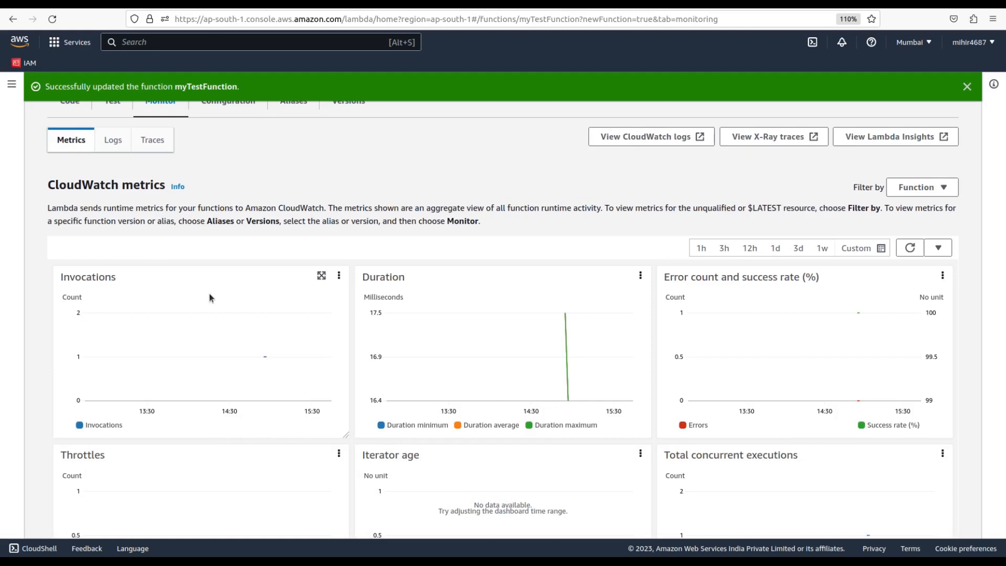
pyautogui.moveTo(495, 325)
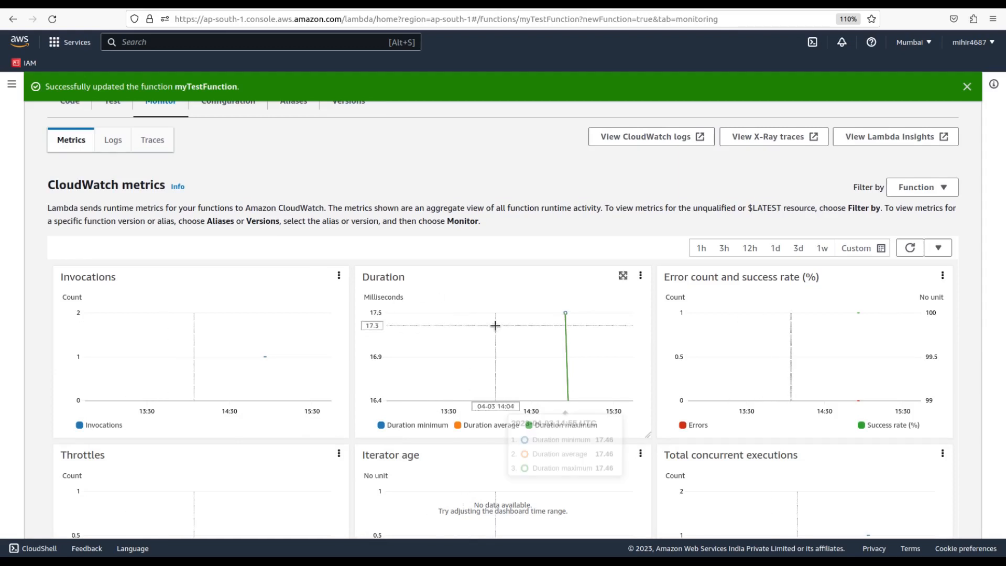
pyautogui.moveTo(507, 318)
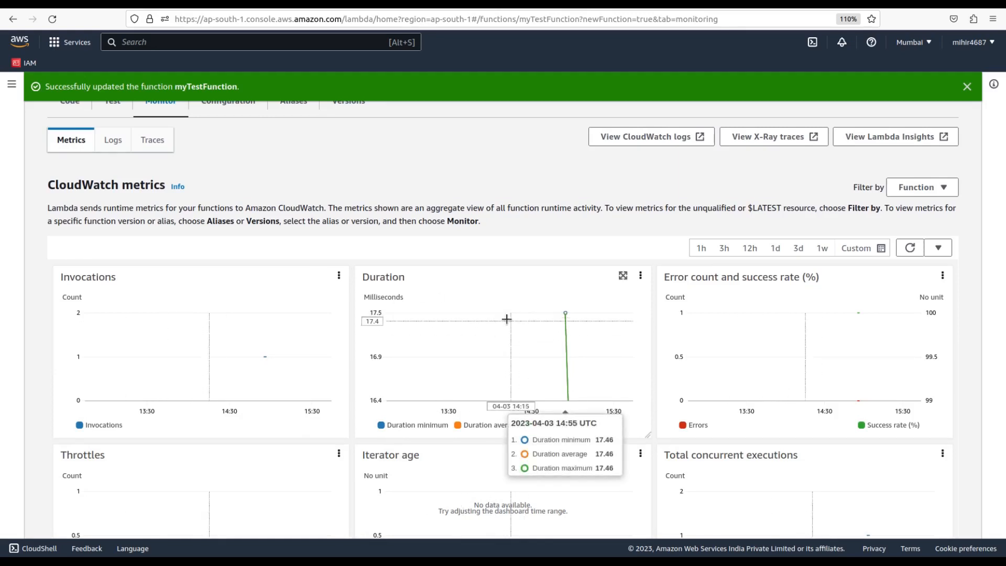
pyautogui.moveTo(741, 338)
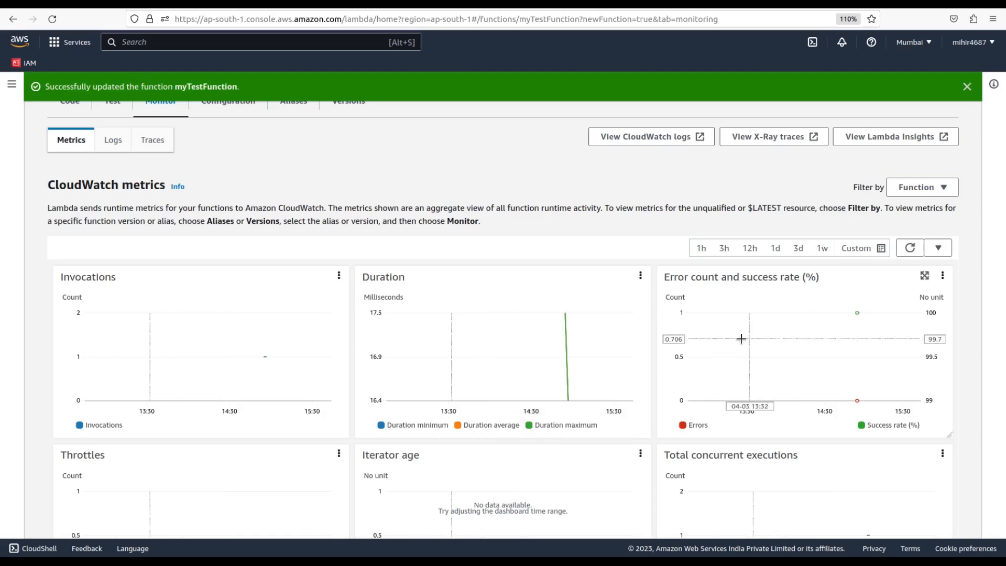
pyautogui.moveTo(801, 319)
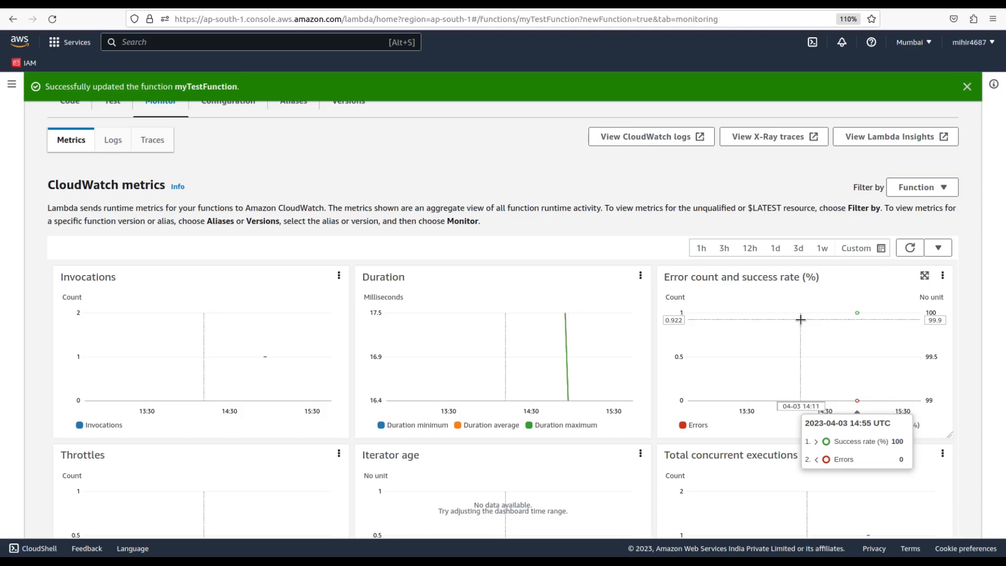
pyautogui.click(113, 140)
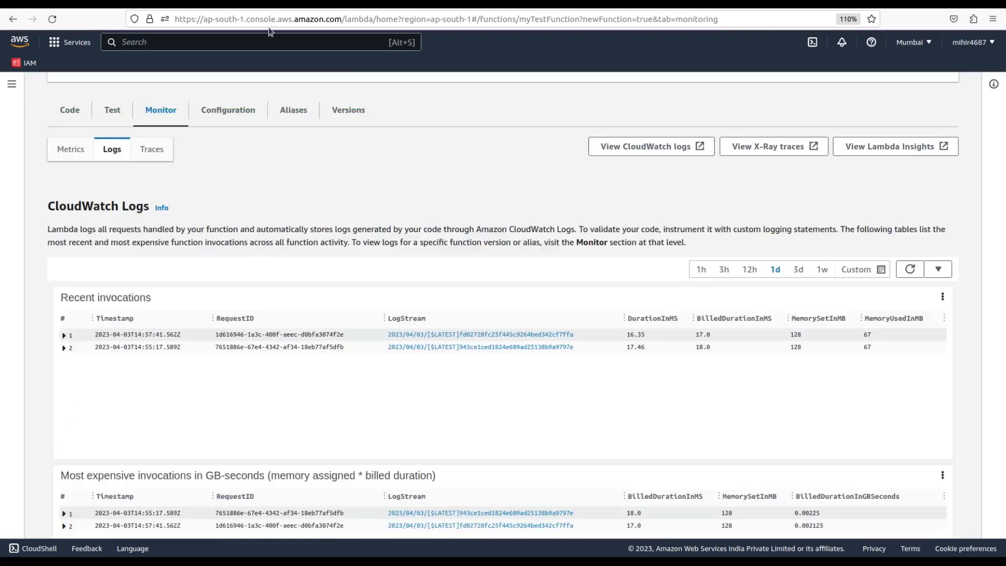
pyautogui.moveTo(160, 292)
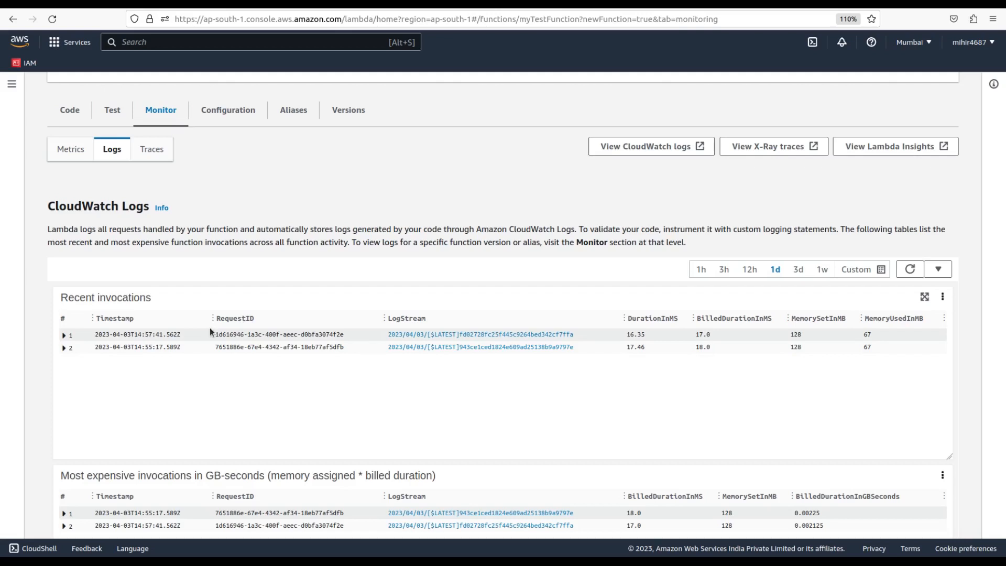
pyautogui.moveTo(296, 347)
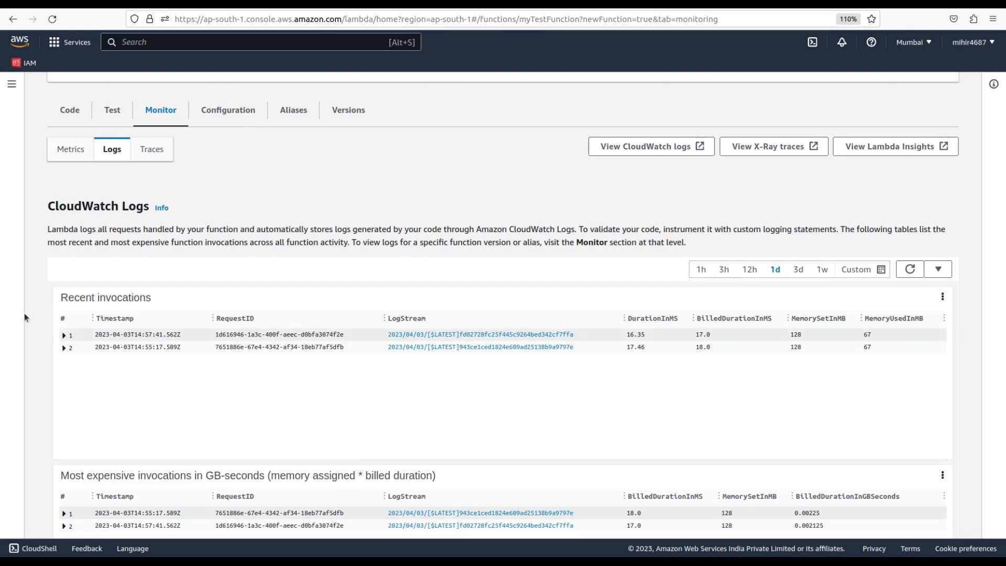
# Step: Scroll through myTestFunction's X-Ray trace service map, which shows no services
pyautogui.click(152, 149)
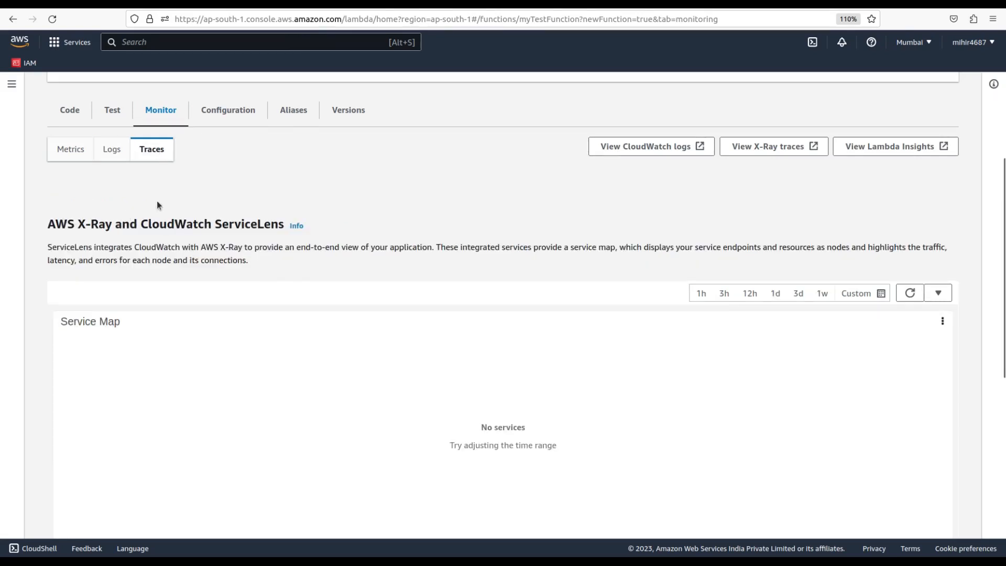
pyautogui.moveTo(332, 271)
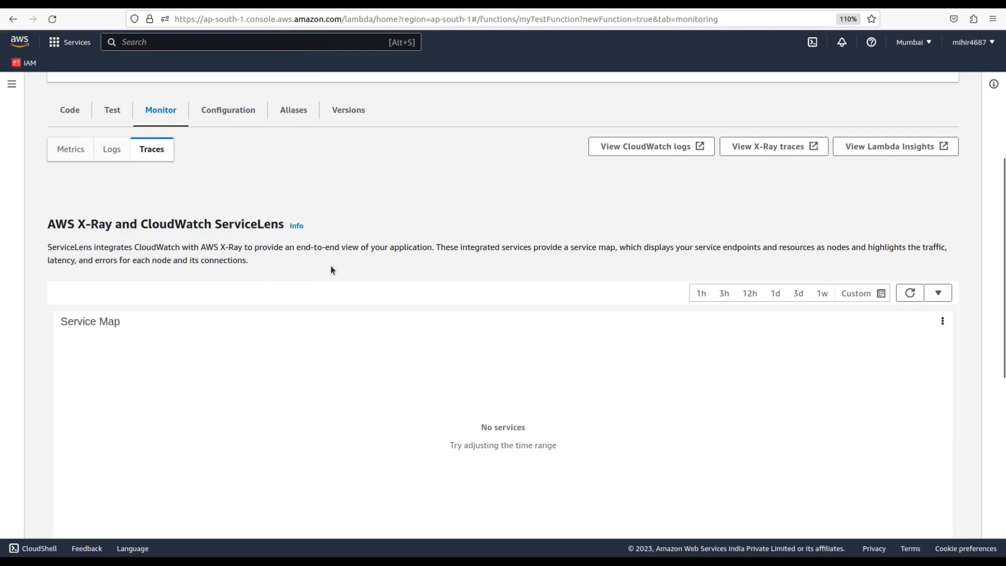
pyautogui.moveTo(451, 310)
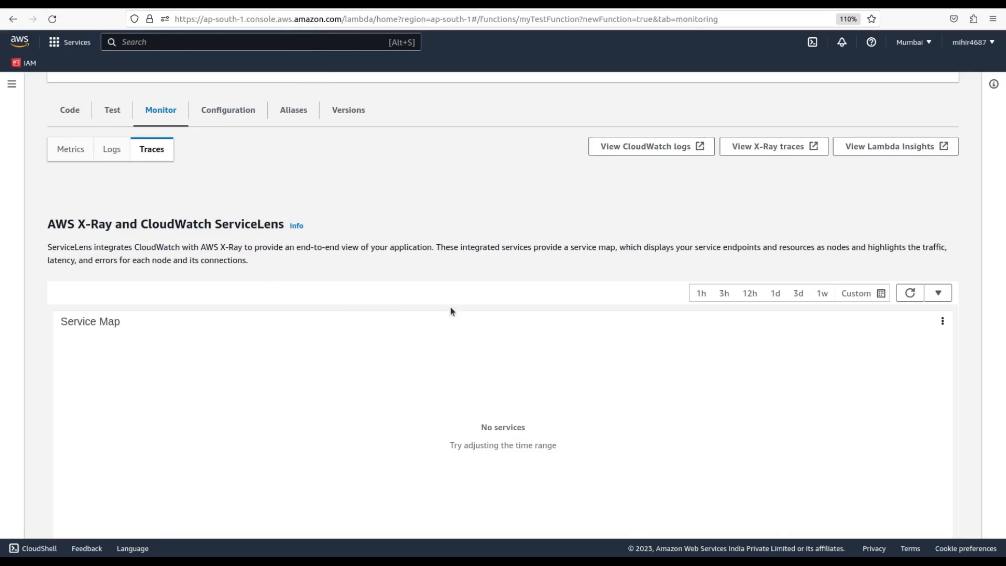
pyautogui.scroll(-3)
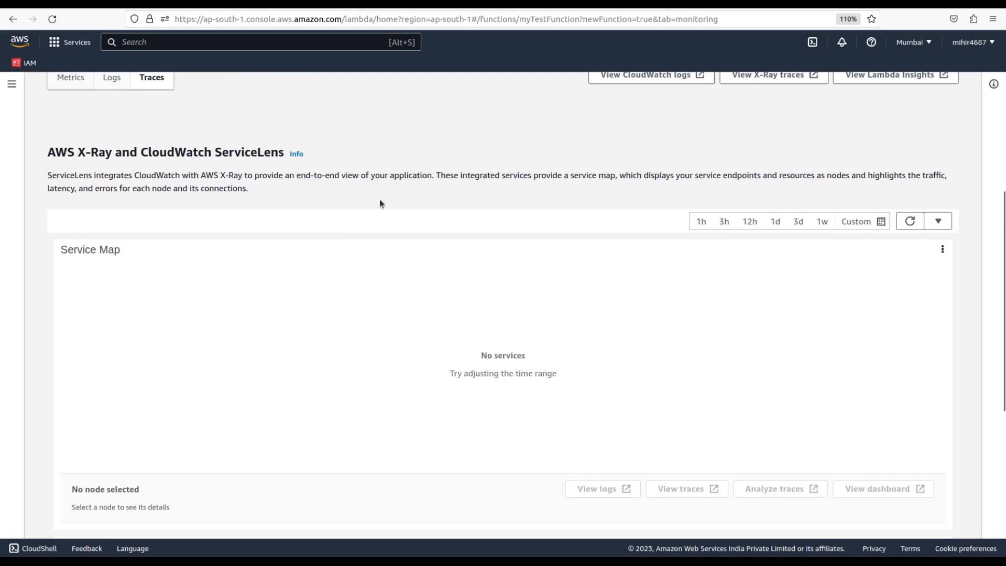
pyautogui.moveTo(356, 190)
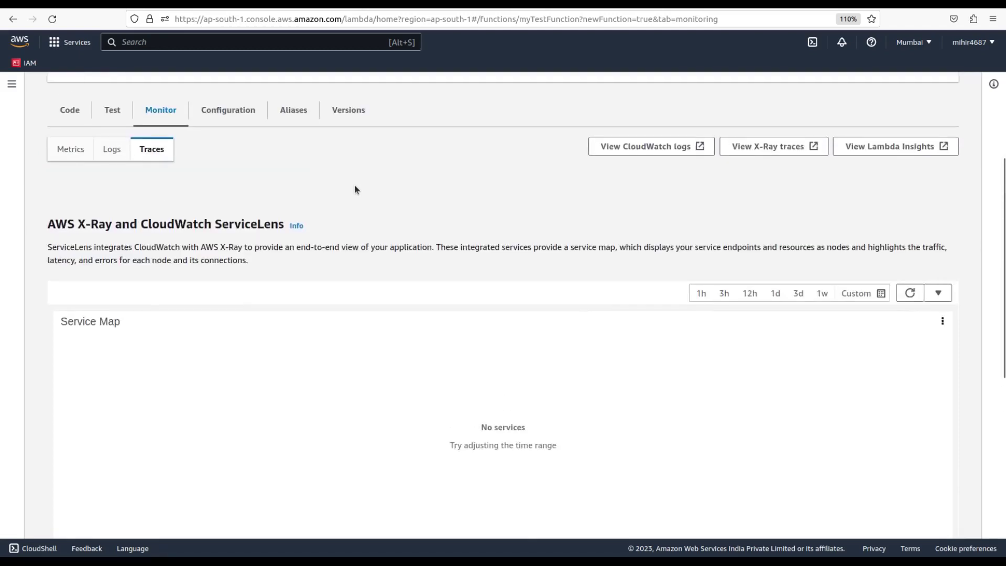
pyautogui.moveTo(296, 259)
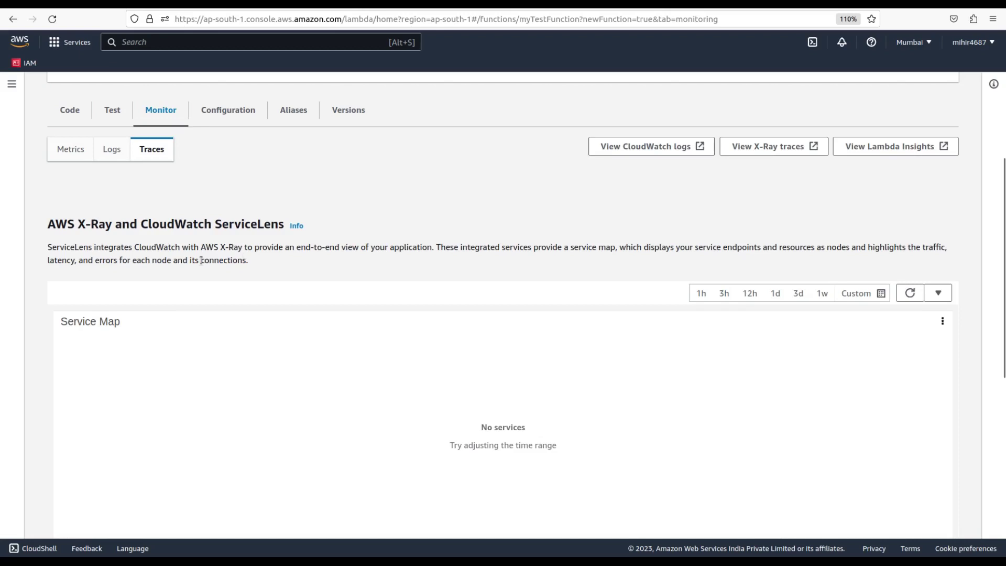
# Step: View general configuration: 128 MB memory, 512 MB ephemeral storage, 3-second timeout
pyautogui.click(228, 110)
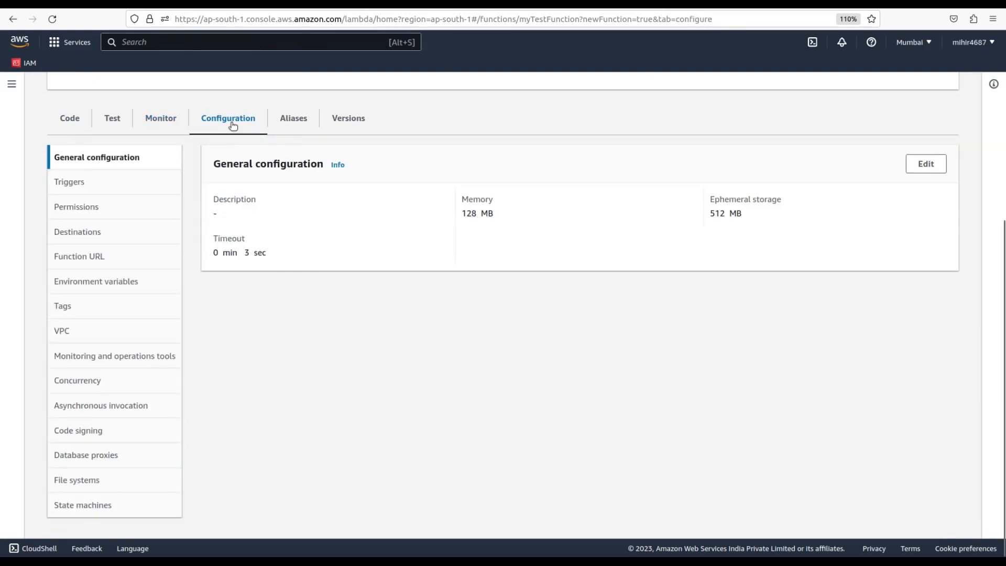
pyautogui.moveTo(305, 179)
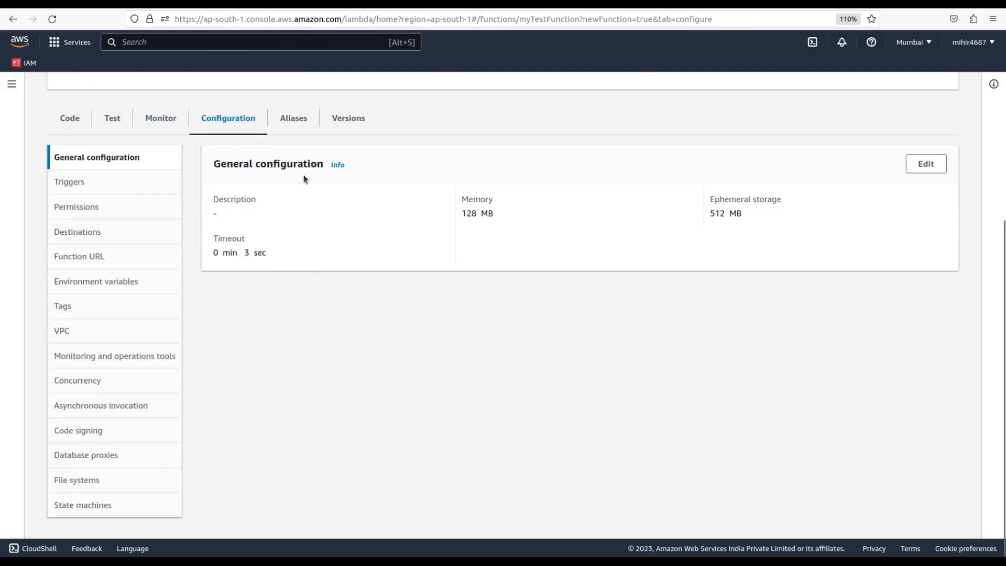
pyautogui.moveTo(121, 213)
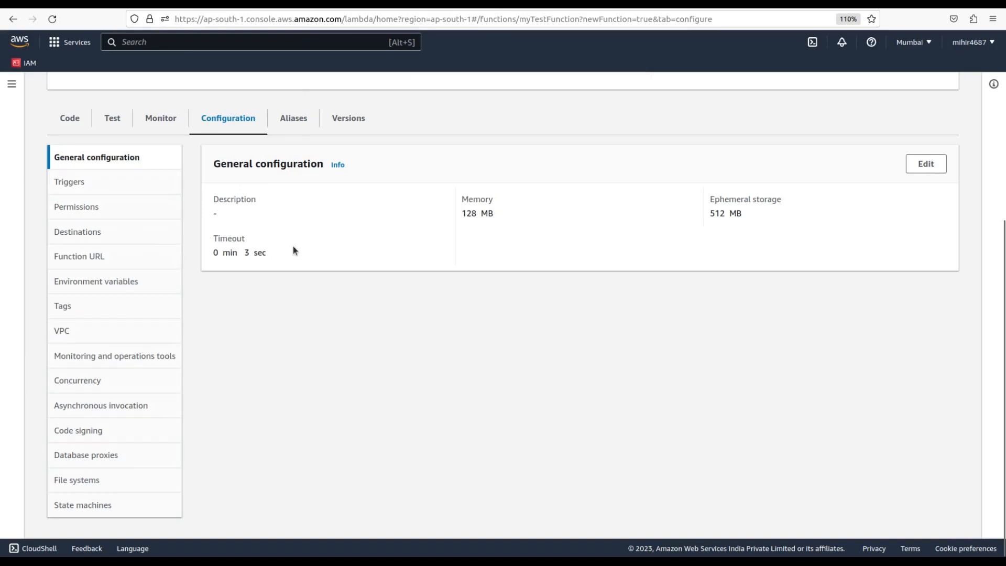
pyautogui.moveTo(287, 254)
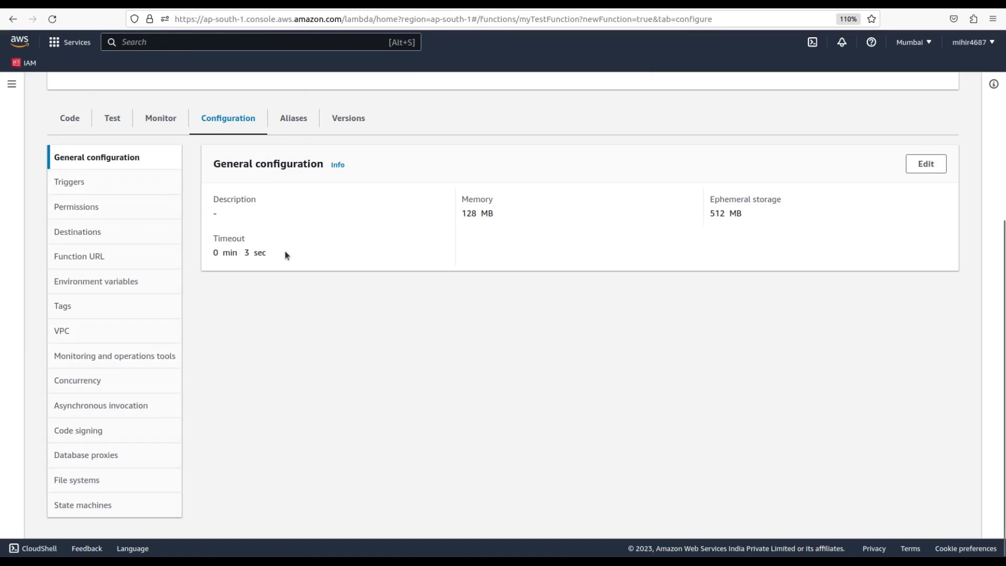
# Step: Check the Versions list, which has no published versions
pyautogui.click(348, 118)
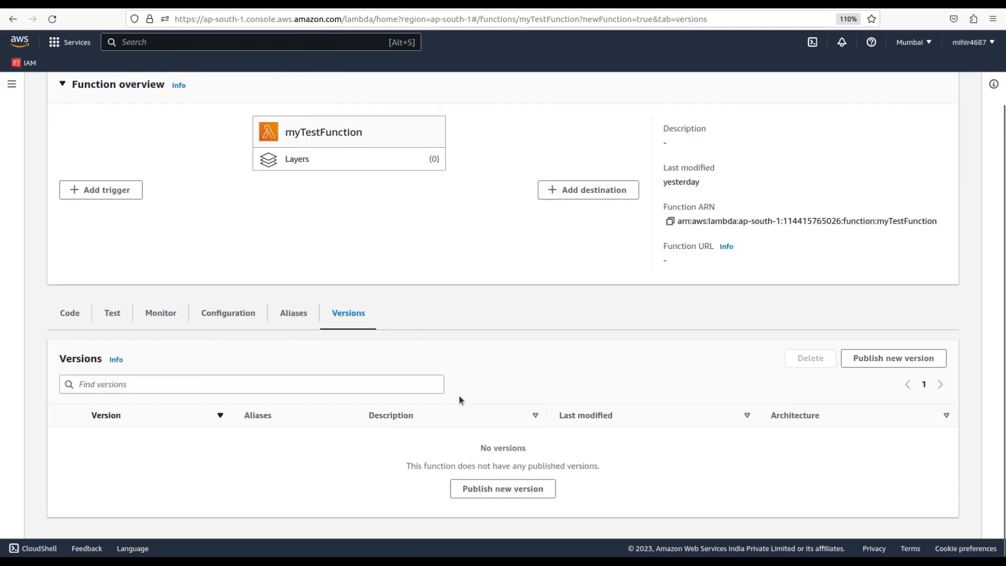
pyautogui.moveTo(515, 444)
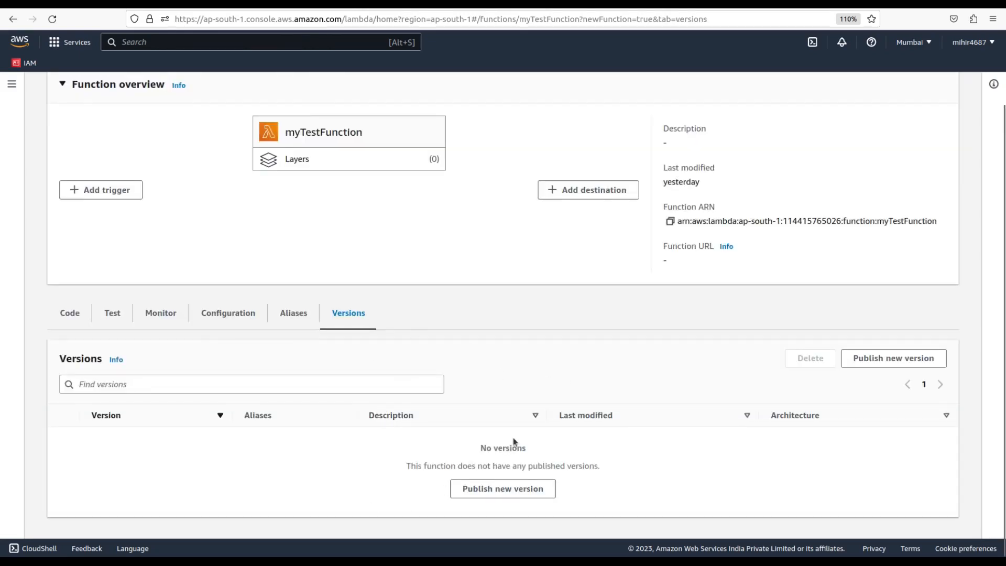
pyautogui.moveTo(448, 425)
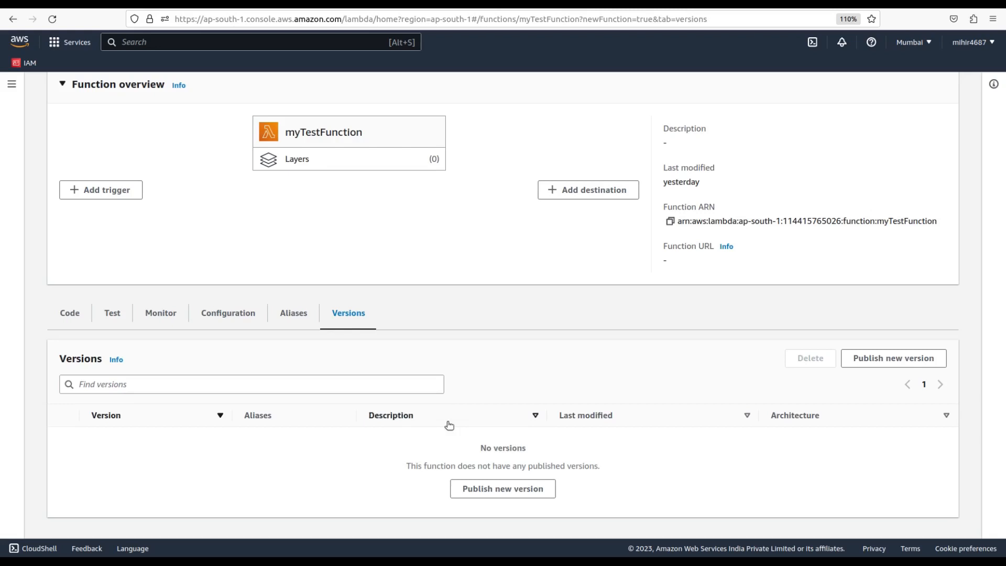
pyautogui.moveTo(496, 434)
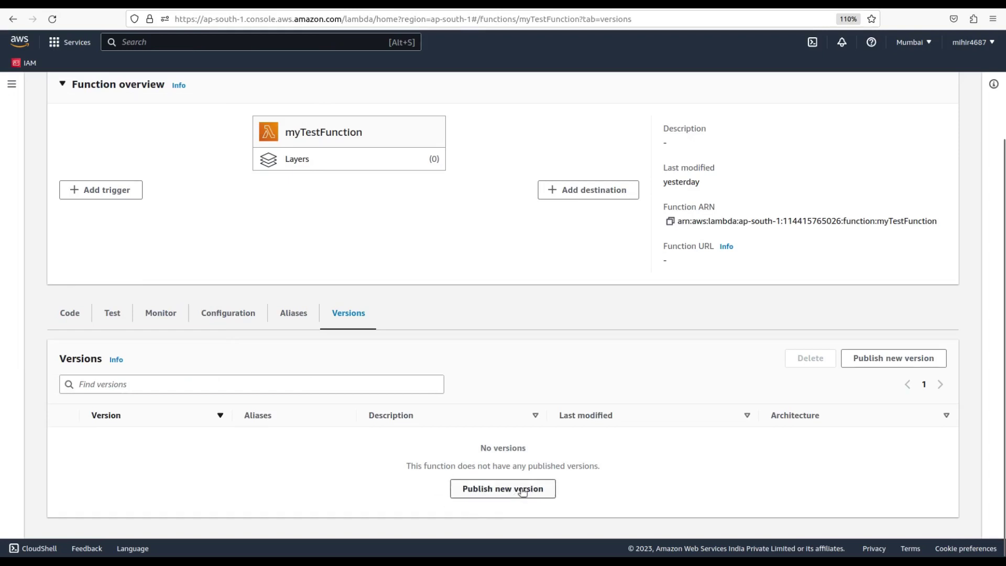
# Step: Publish a new myTestFunction version with description '1.0'
pyautogui.click(502, 488)
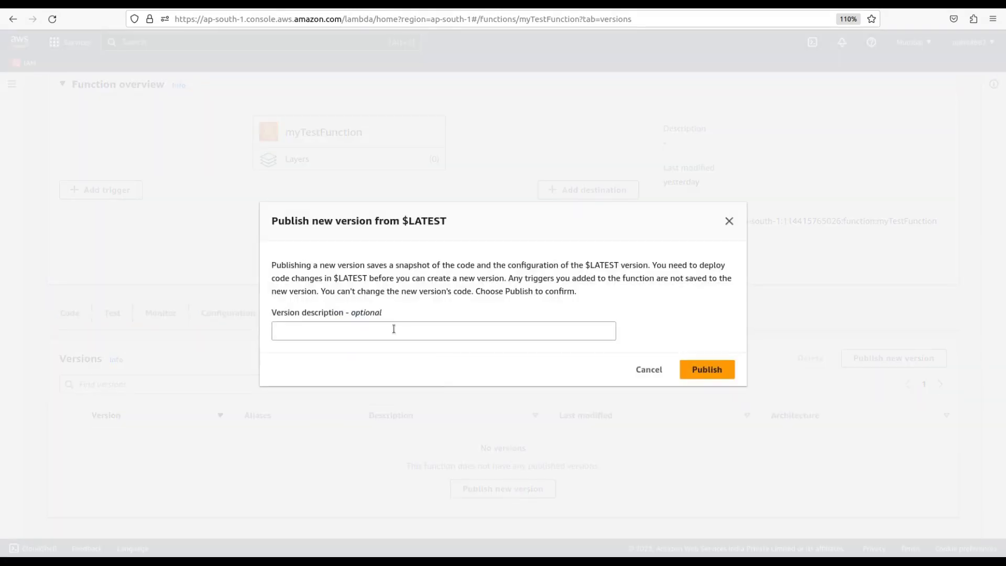
pyautogui.write('1.0')
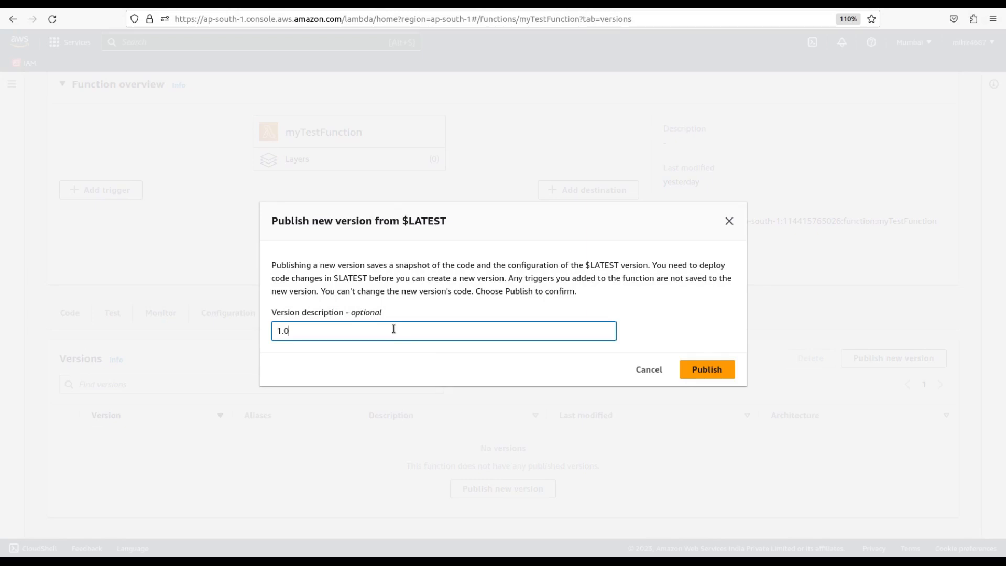
pyautogui.click(707, 370)
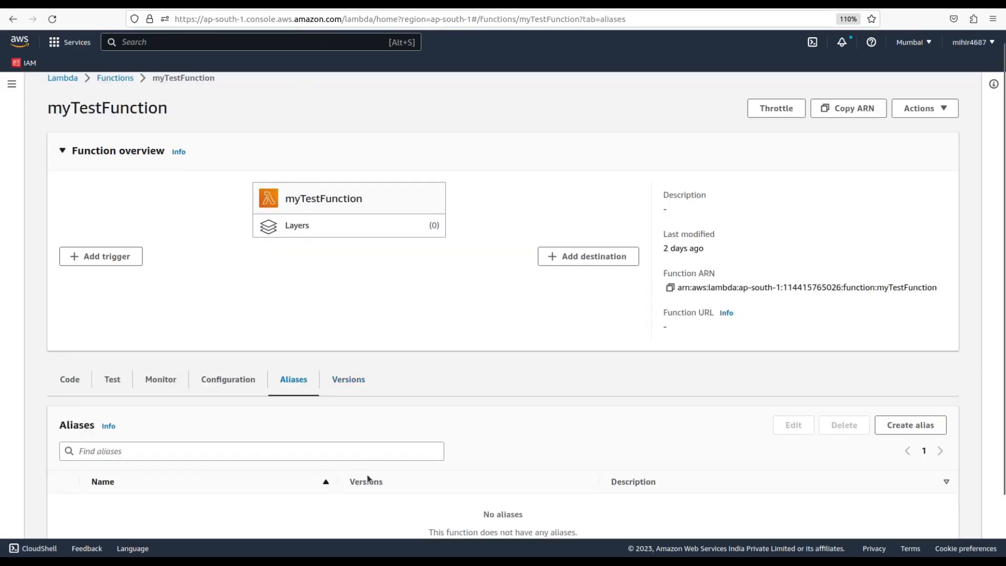
# Step: Scroll the empty Aliases list and start creating an alias
pyautogui.scroll(-3)
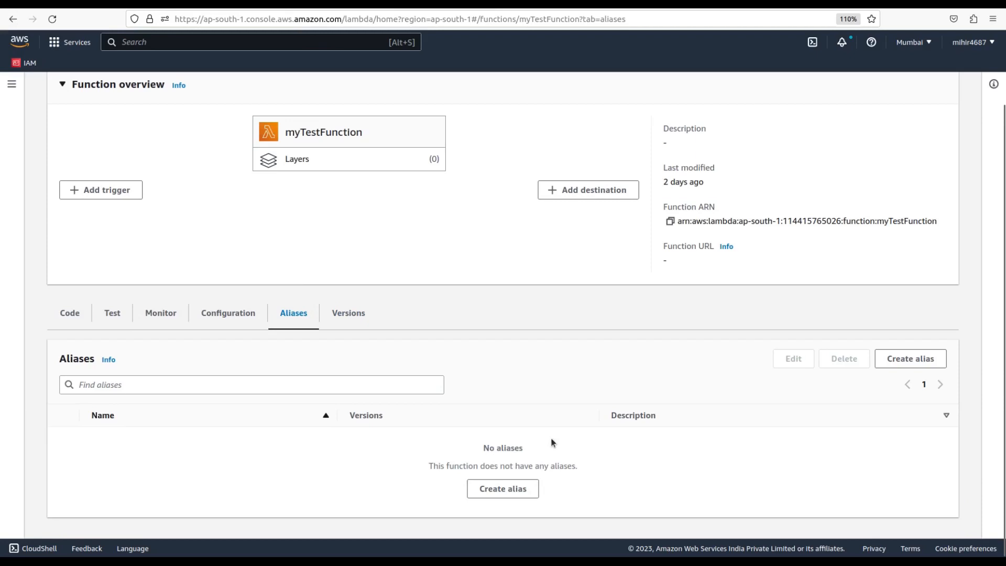
pyautogui.moveTo(488, 462)
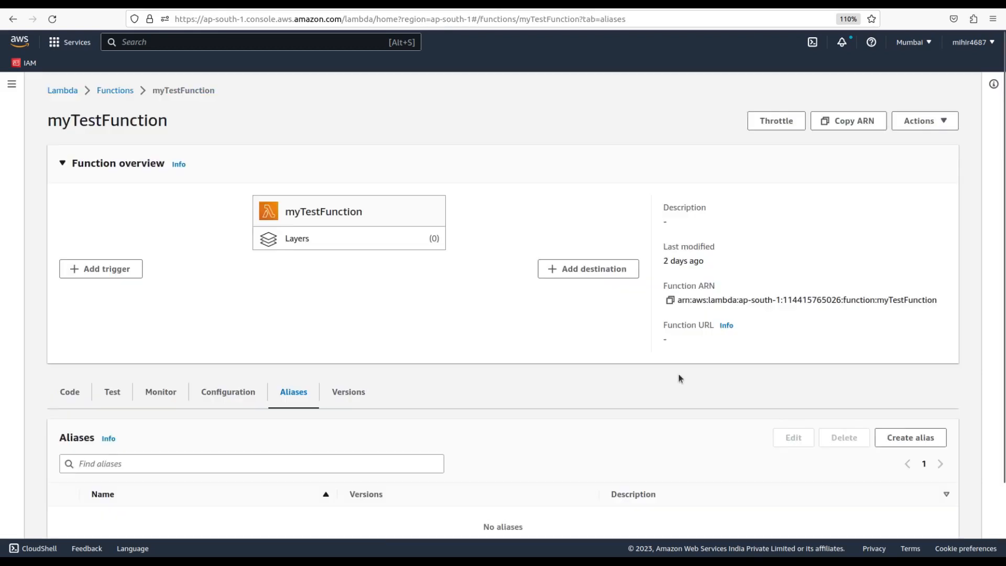
pyautogui.click(916, 438)
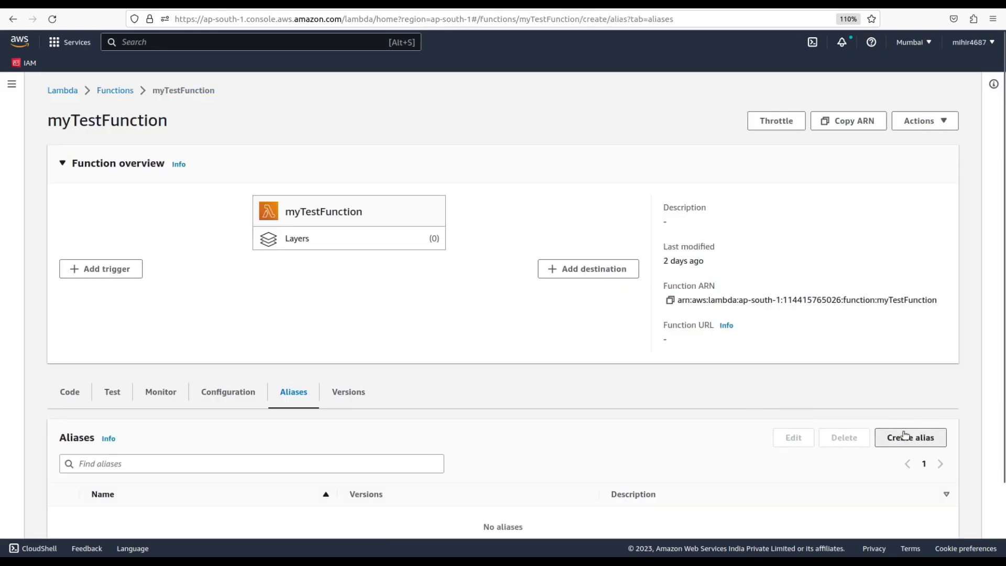
# Step: Save a new alias 'sample' pointing to version 2
pyautogui.click(911, 437)
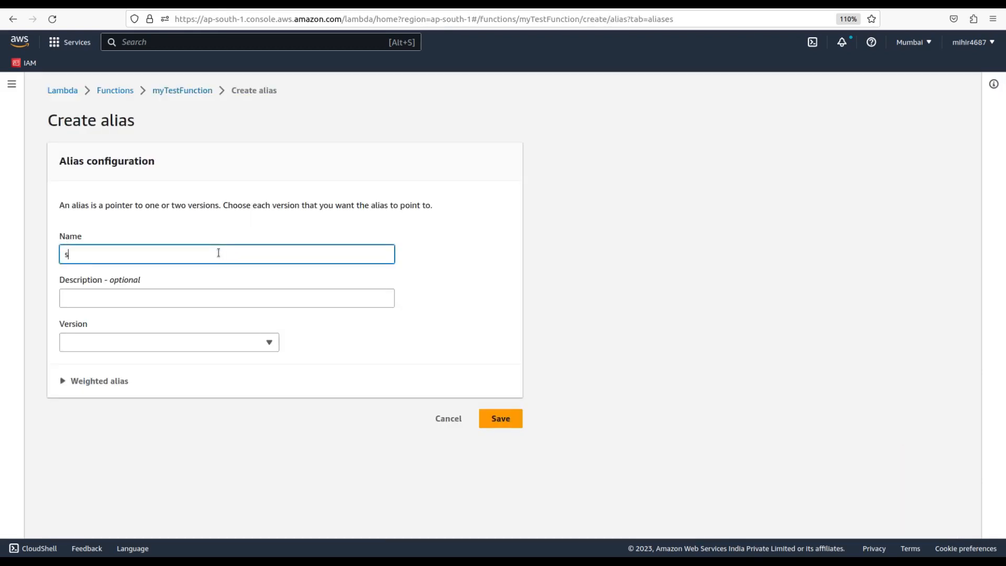
pyautogui.write('sam')
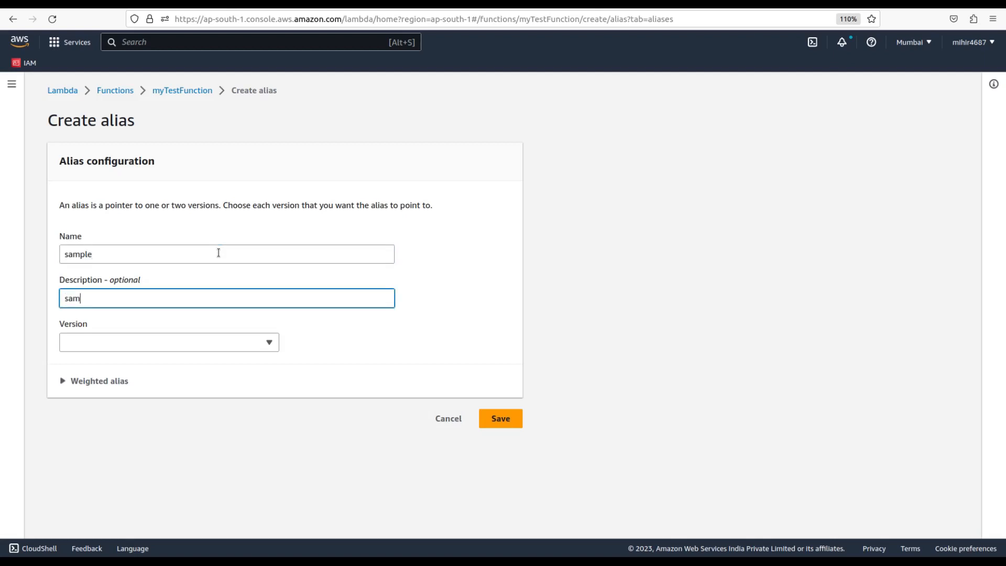
pyautogui.click(169, 341)
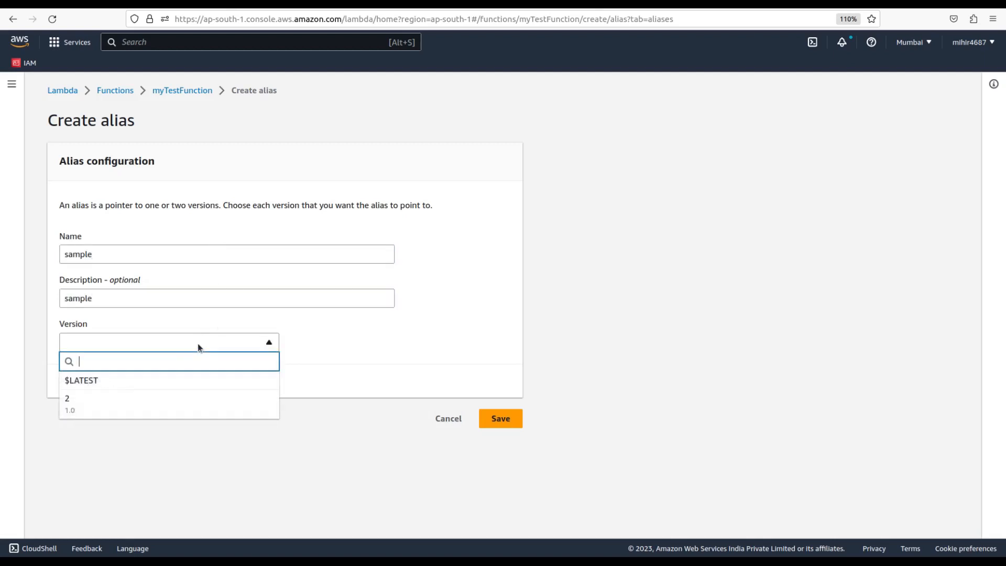
pyautogui.click(69, 399)
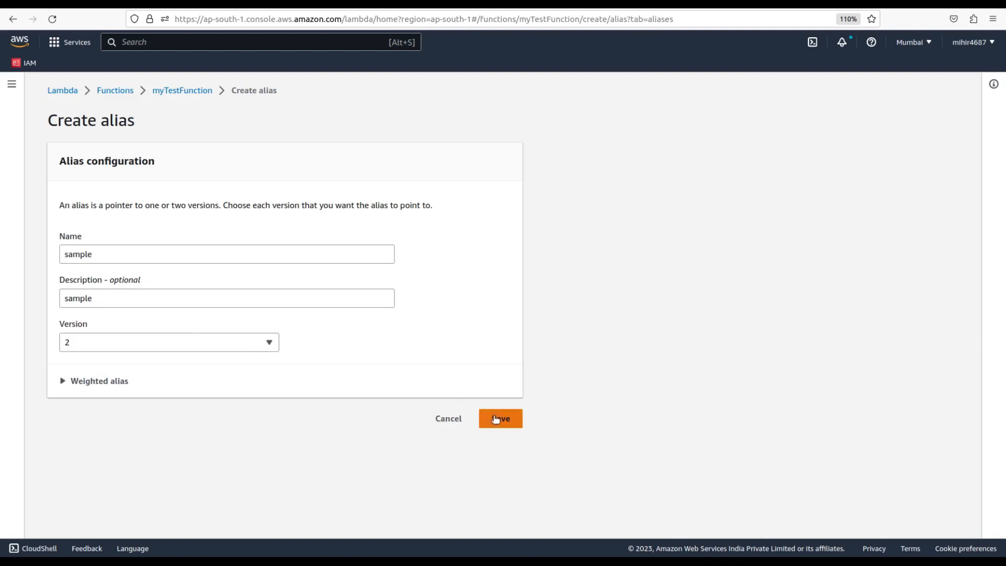
pyautogui.click(500, 418)
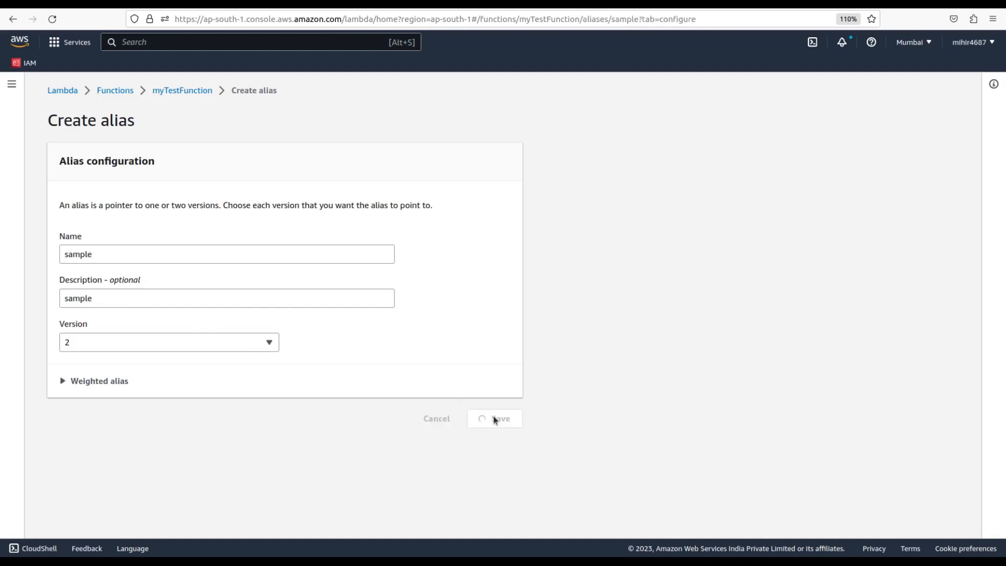
# Step: Review the 'sample' alias page confirming it points to version 2
pyautogui.click(501, 418)
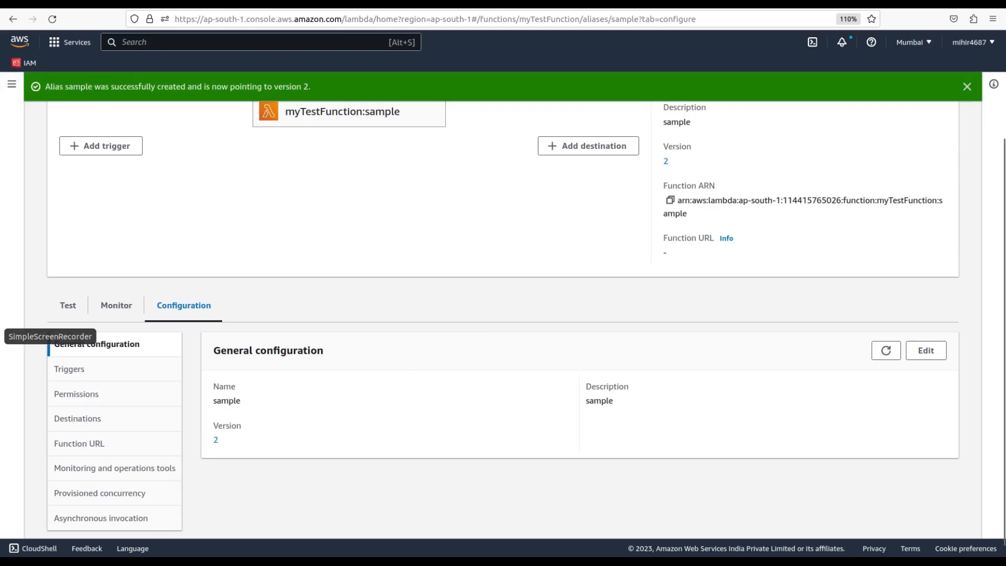
pyautogui.click(47, 335)
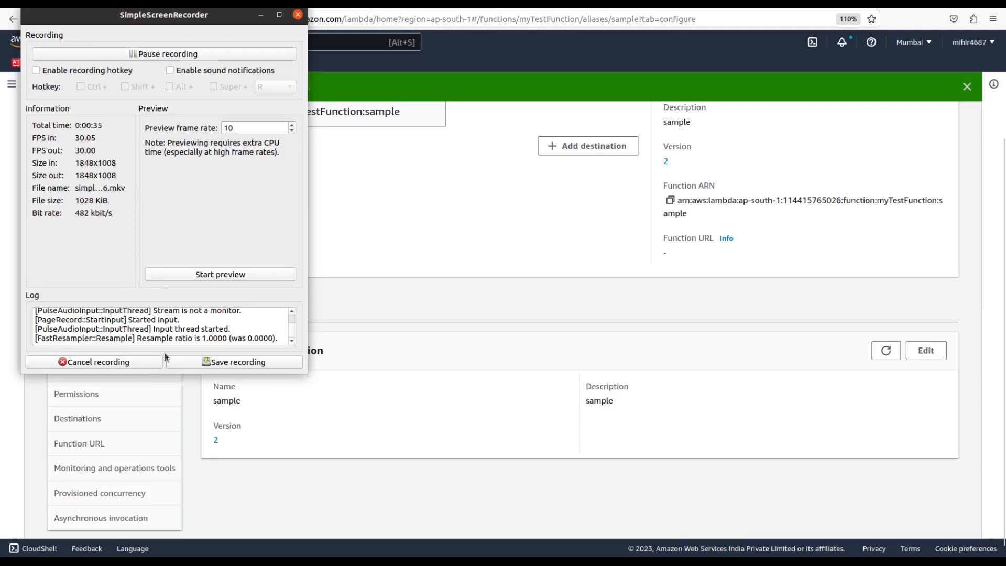
pyautogui.click(295, 15)
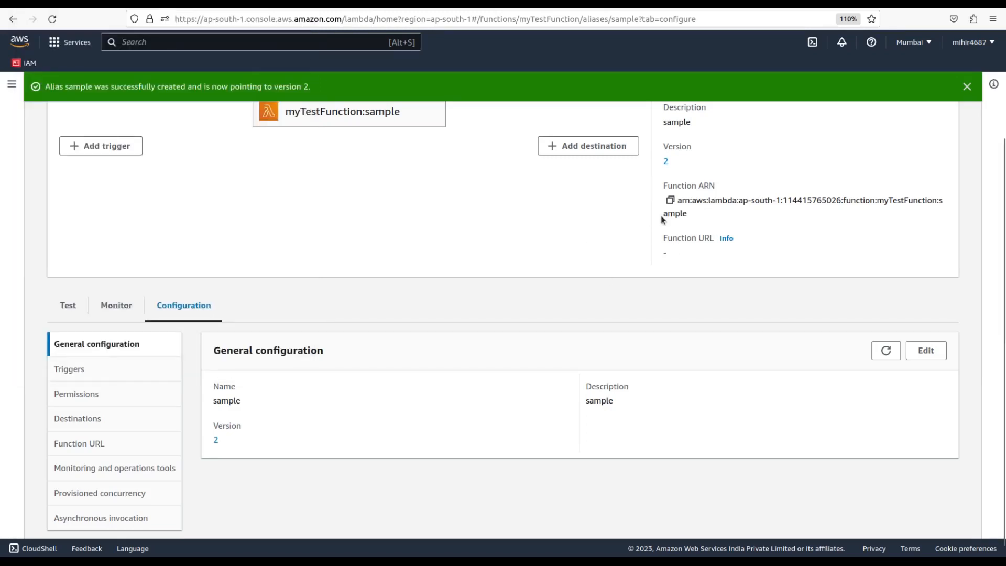
pyautogui.moveTo(670, 253)
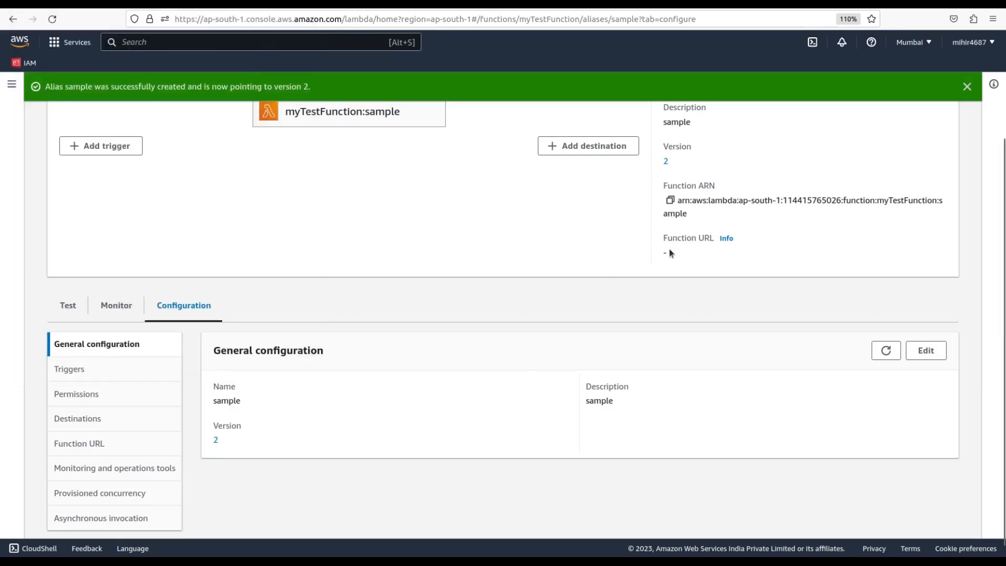
pyautogui.moveTo(618, 284)
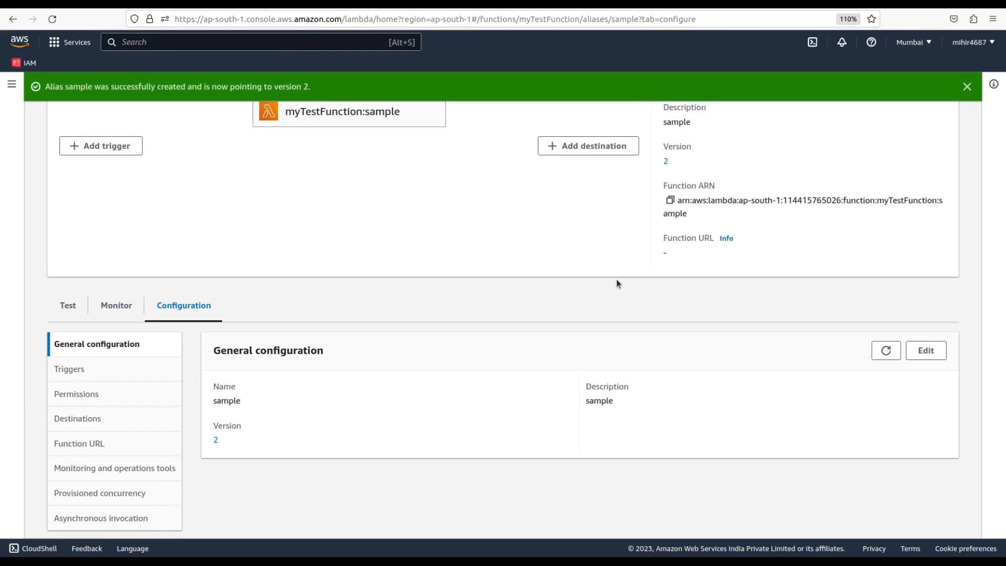